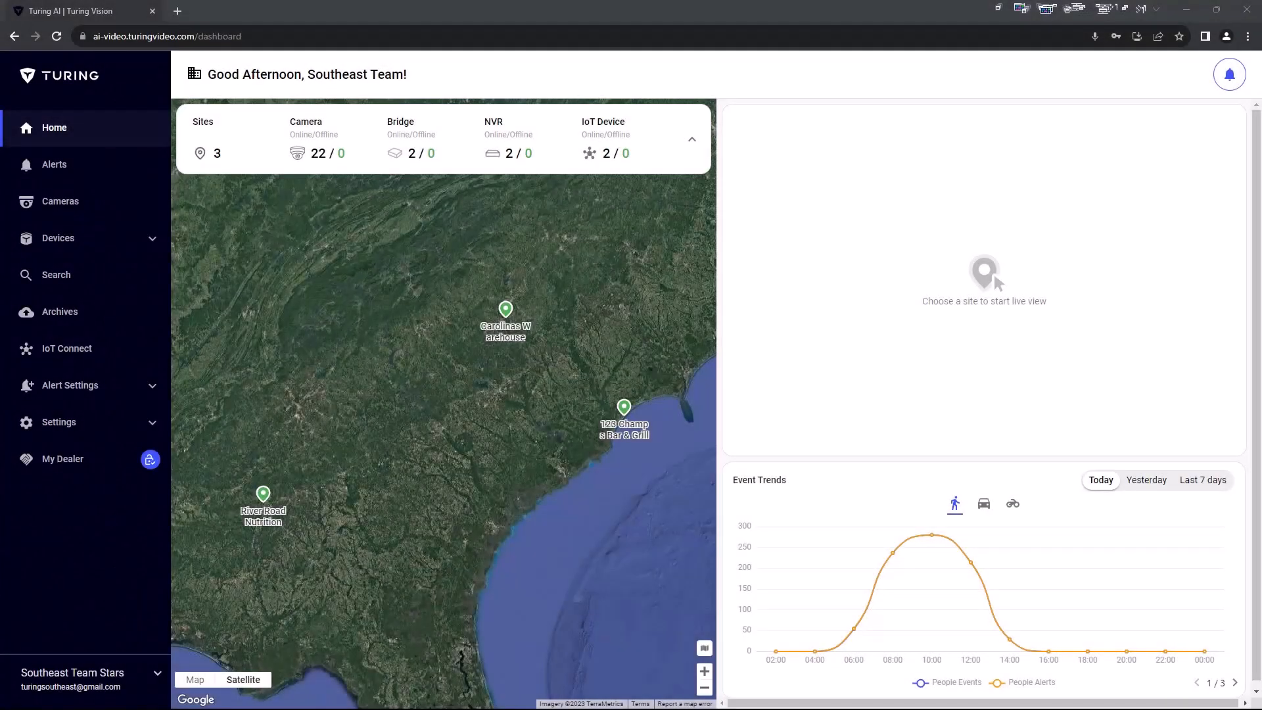
mouse_move(55, 107)
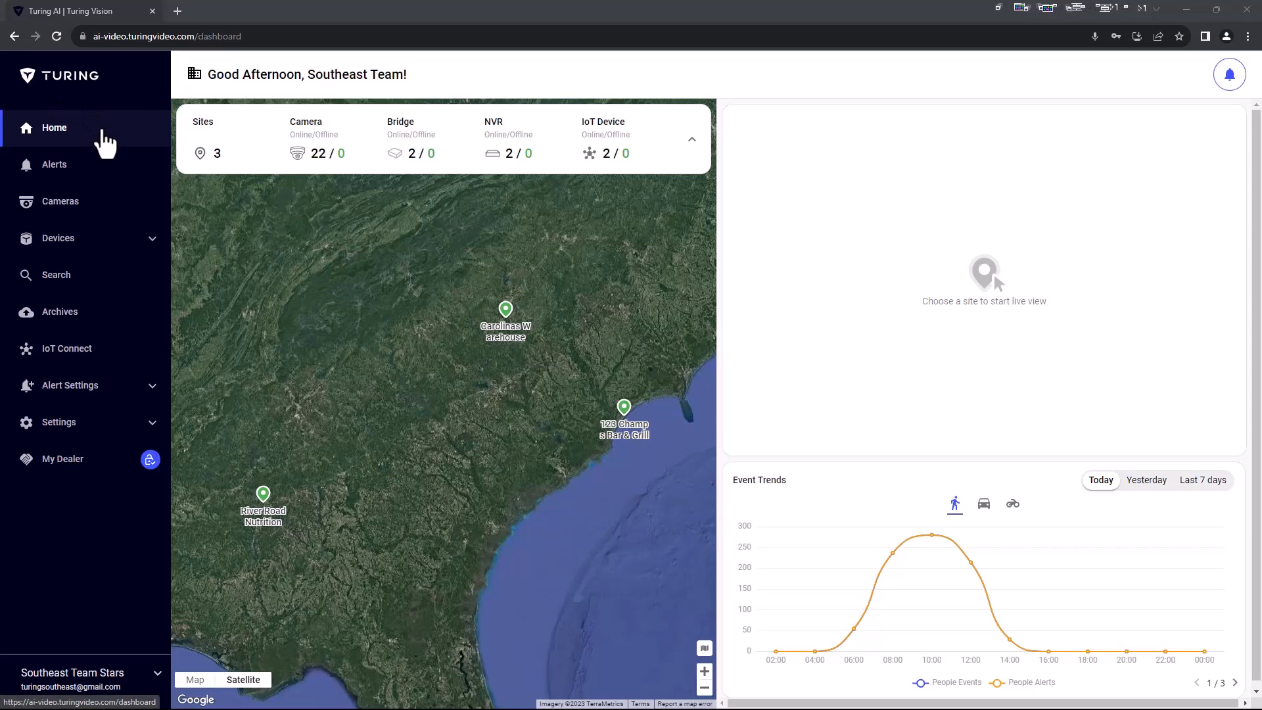
Open the live camera view and browse the Bookmarks and Recommend tabs before returning to Sites.
click(60, 201)
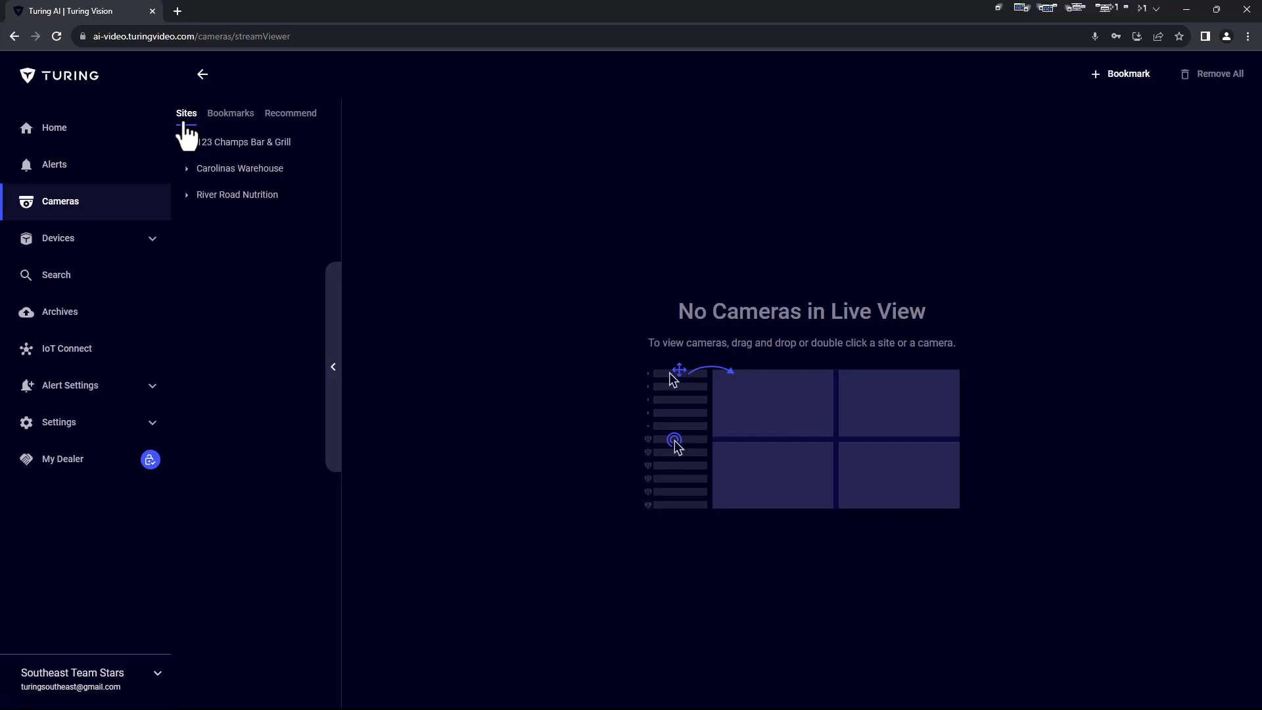
click(230, 112)
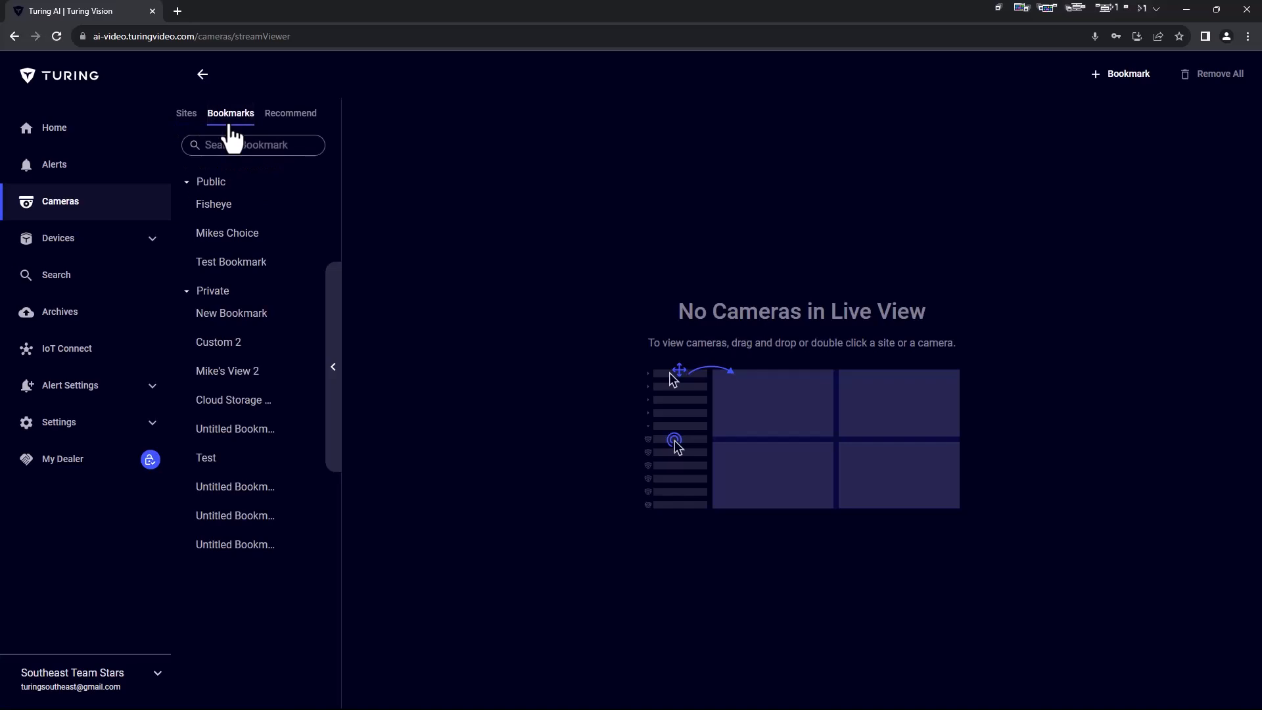
click(290, 112)
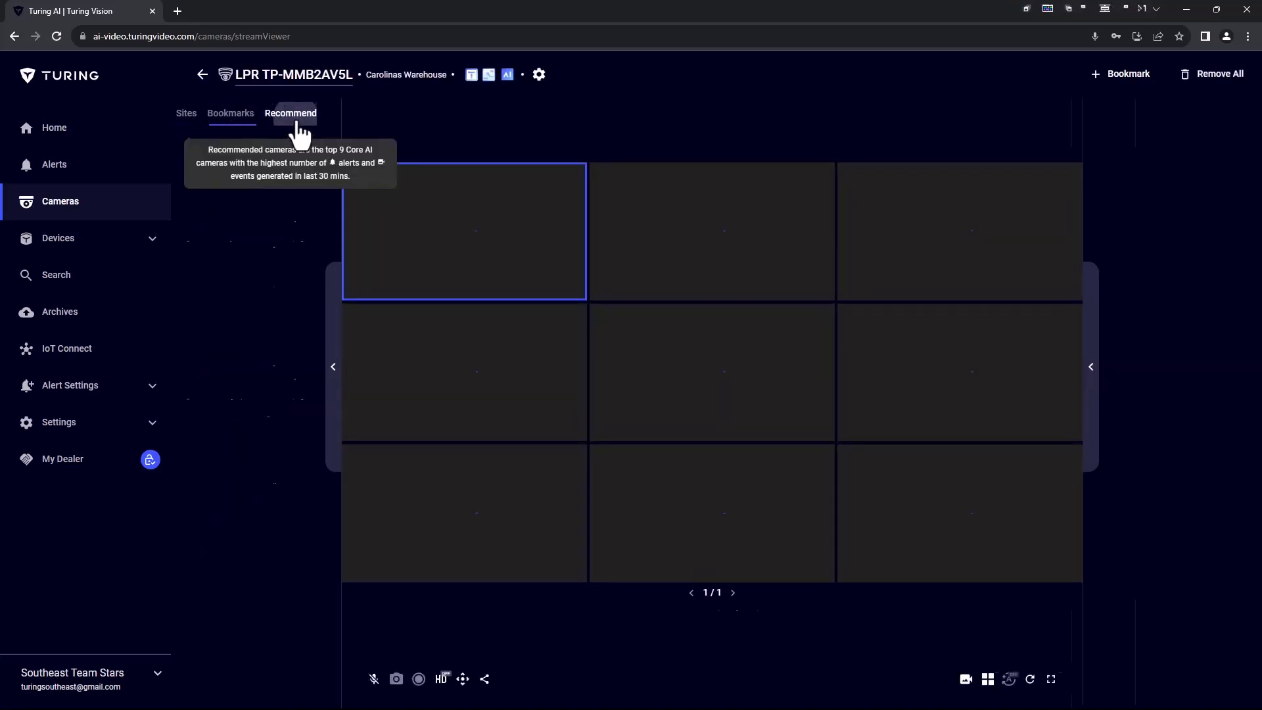
click(290, 112)
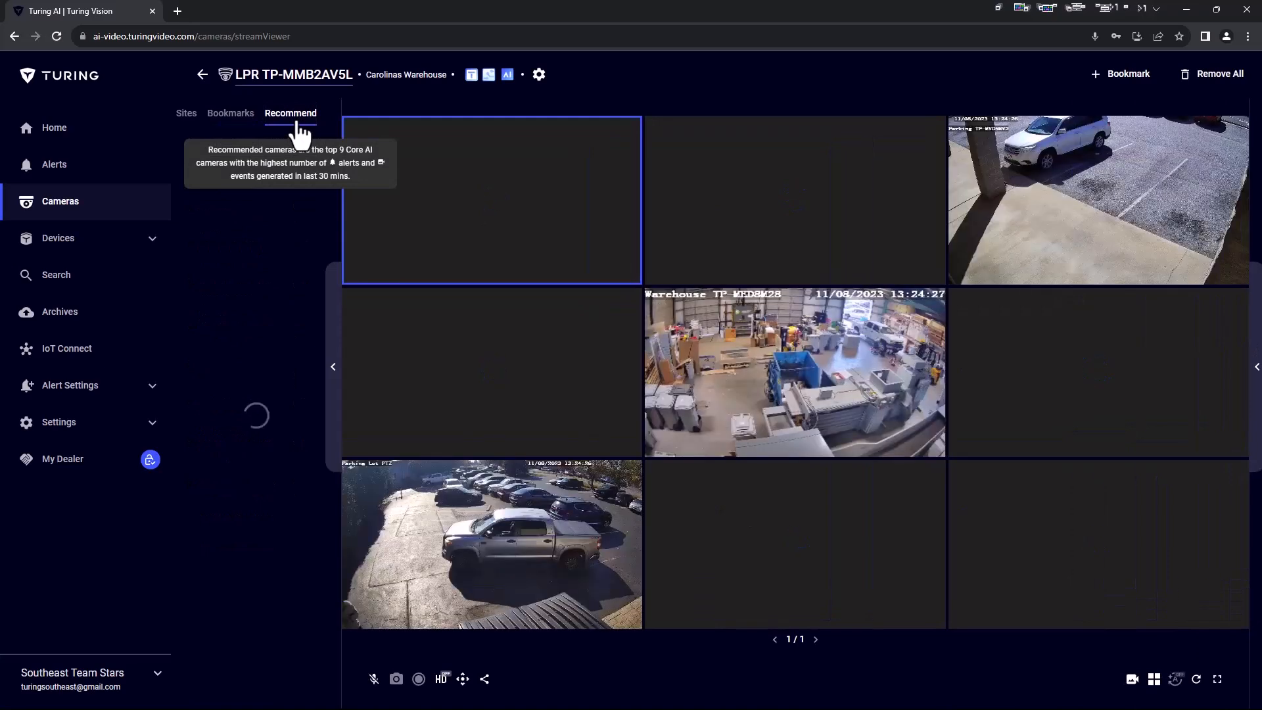
click(290, 113)
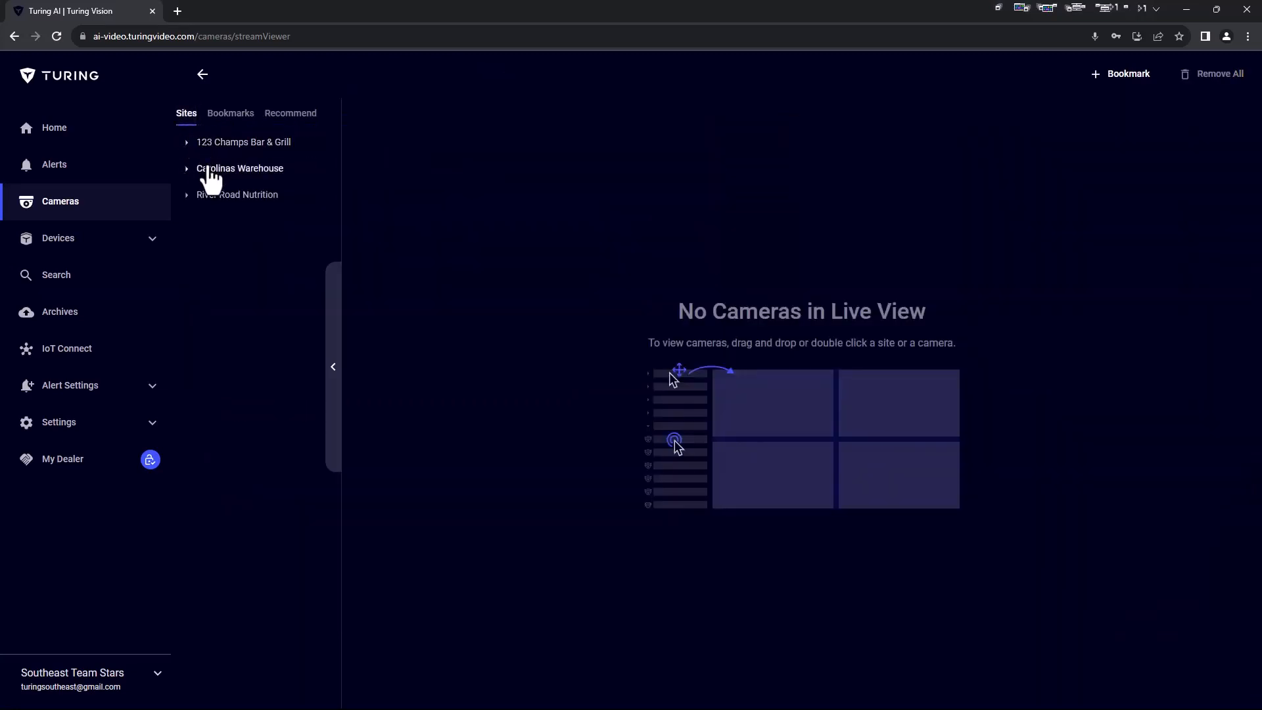
Load all Carolinas Warehouse cameras into live view, page through them, then remove all.
click(239, 169)
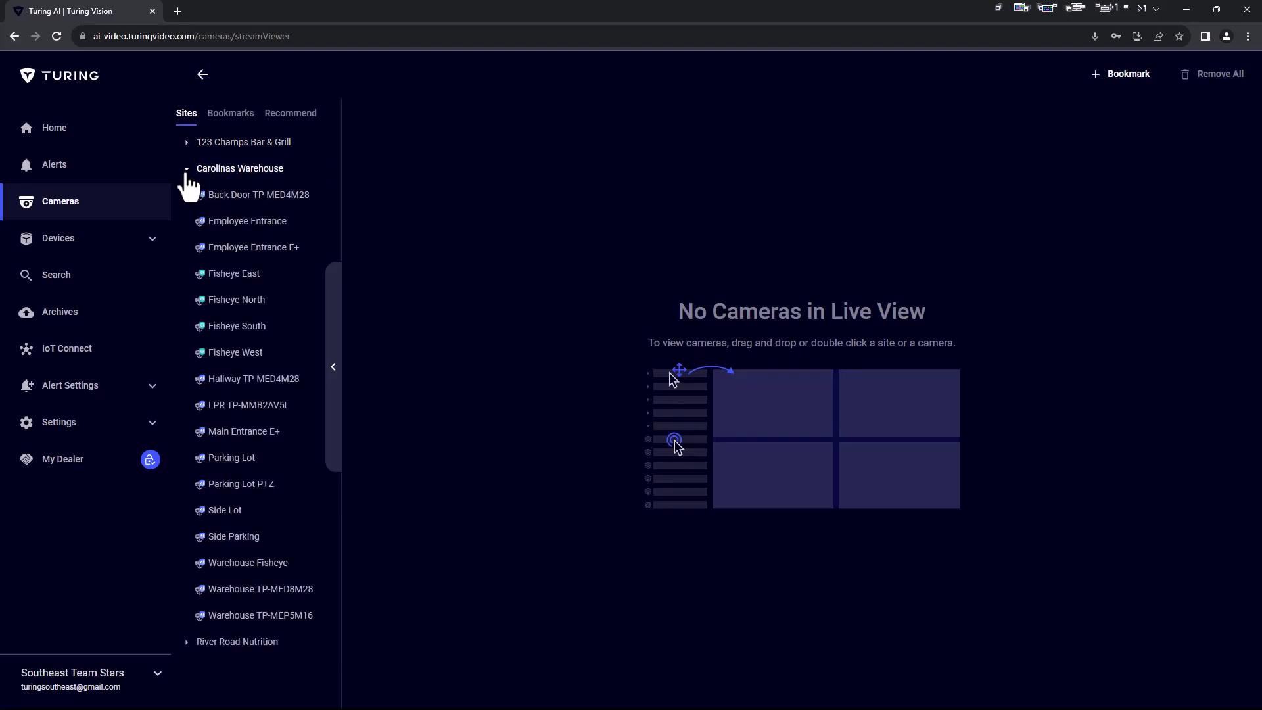
mouse_move(208, 183)
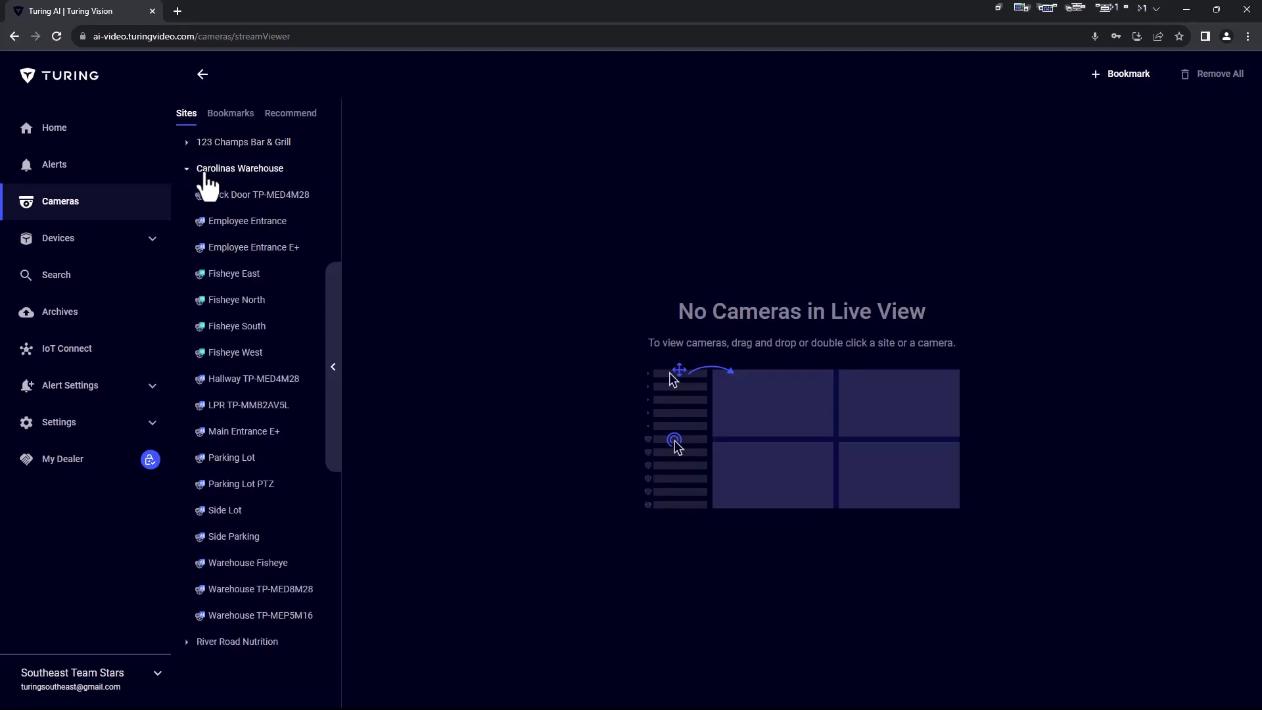
double_click(257, 194)
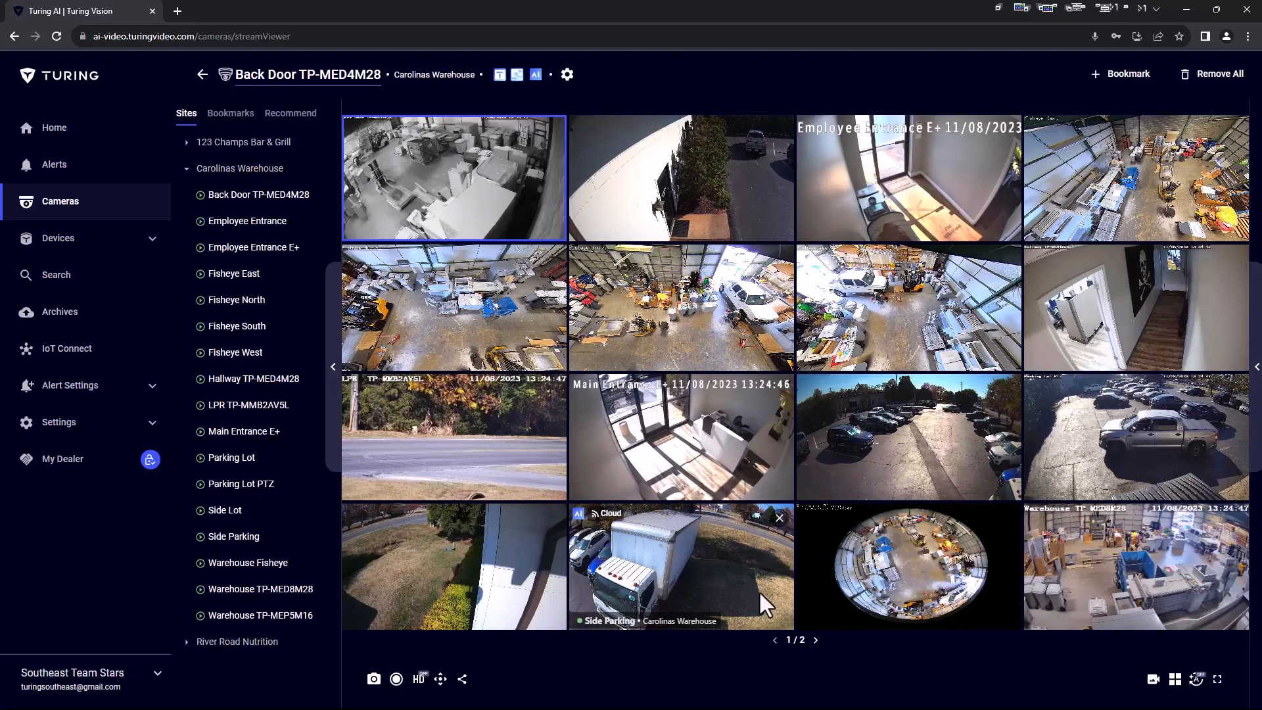
mouse_move(792, 666)
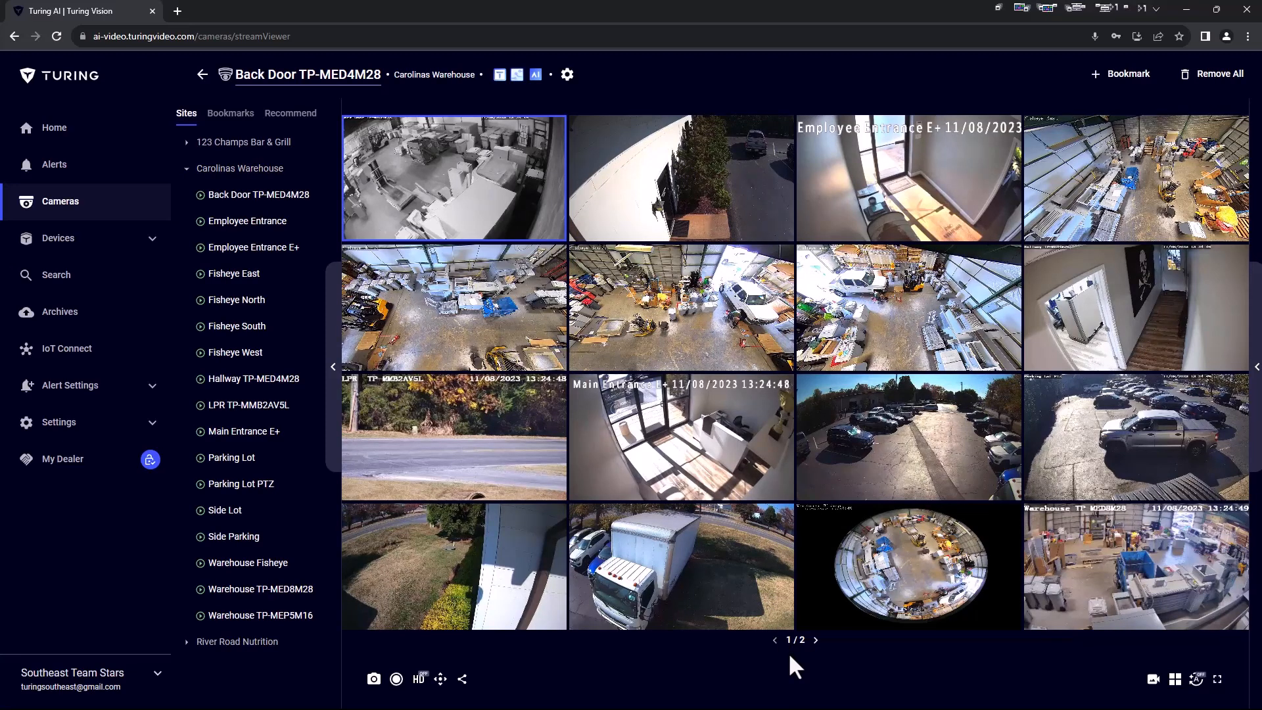
click(815, 639)
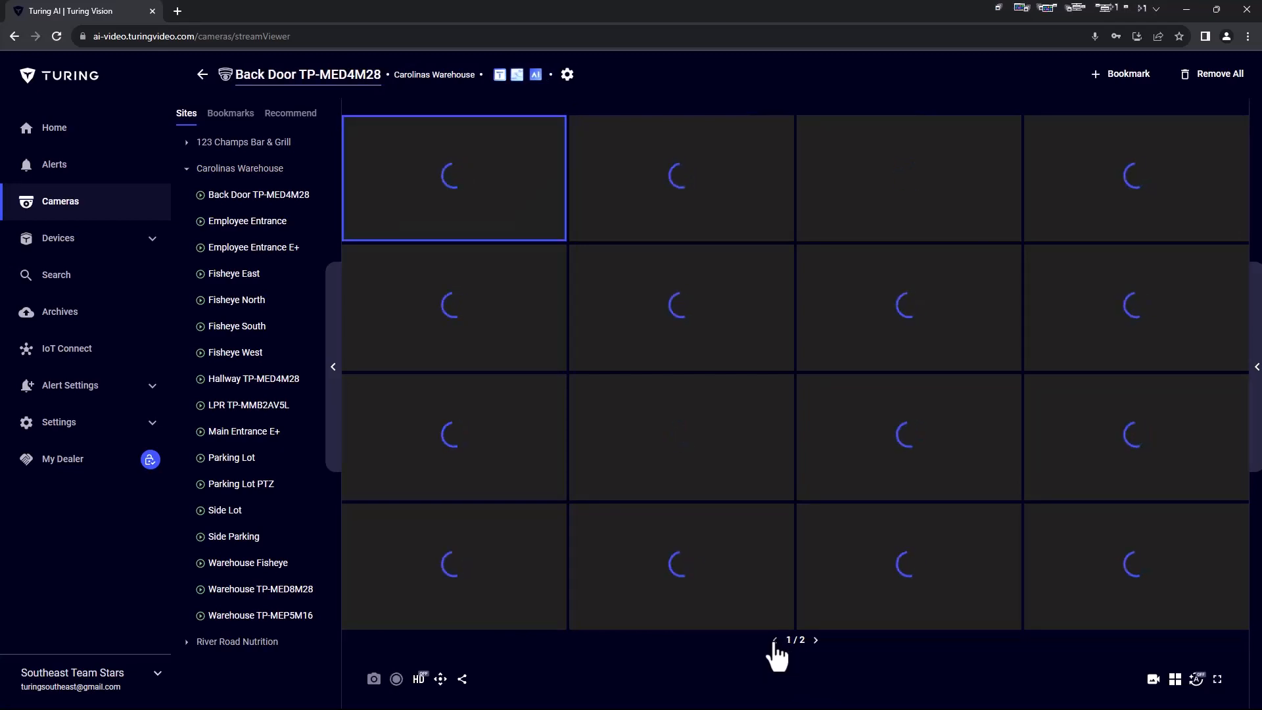
click(1217, 73)
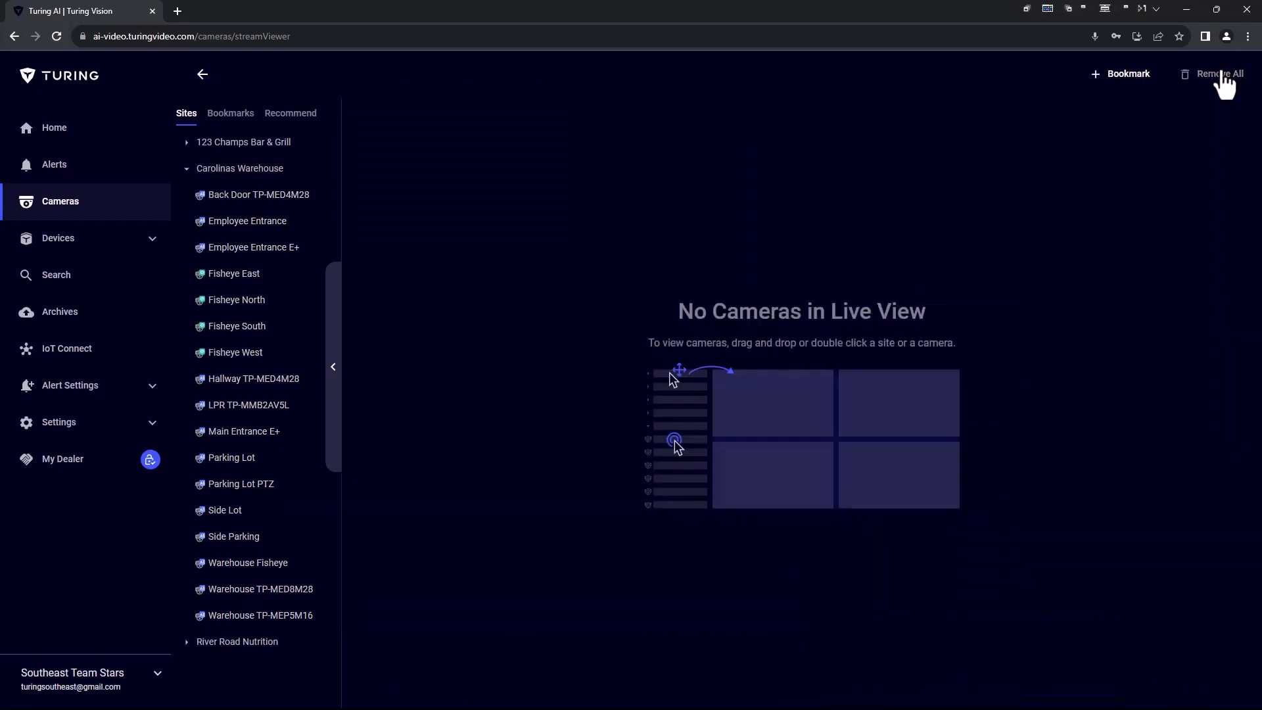
Add the LPR TP-MMB2AV5L, Parking Lot, Side Lot and Side Parking cameras to live view.
double_click(248, 405)
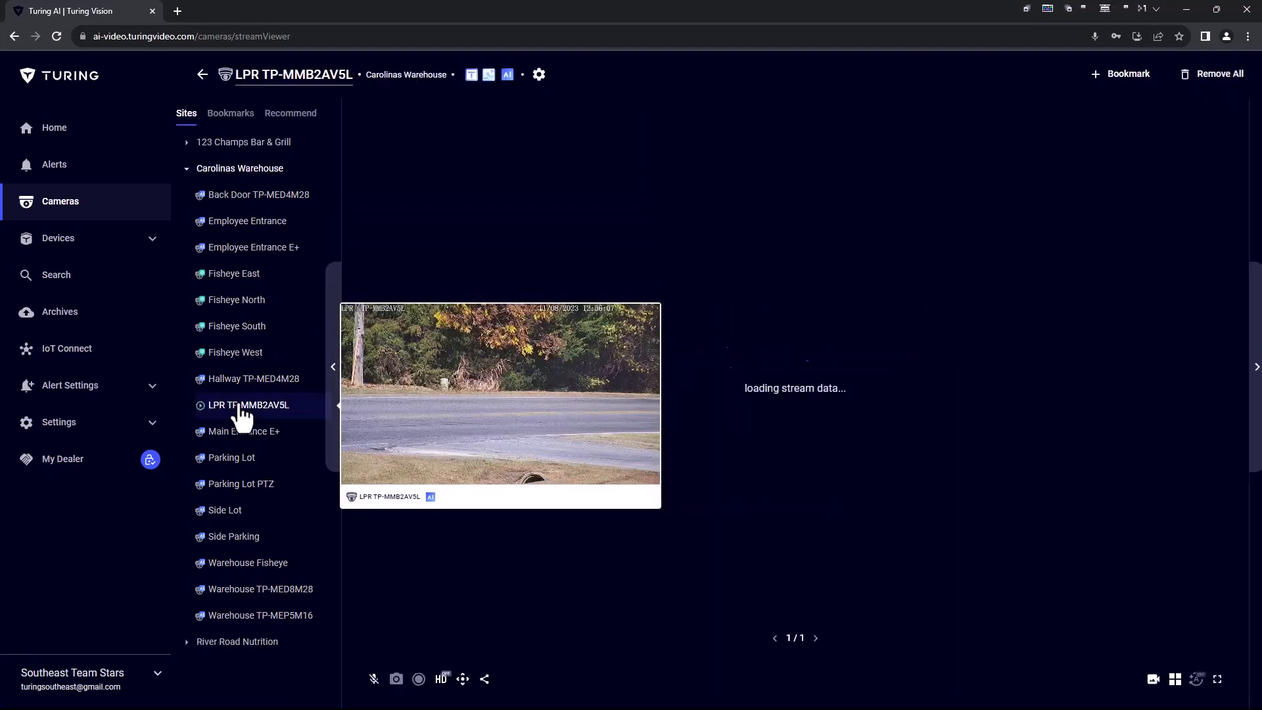
click(231, 457)
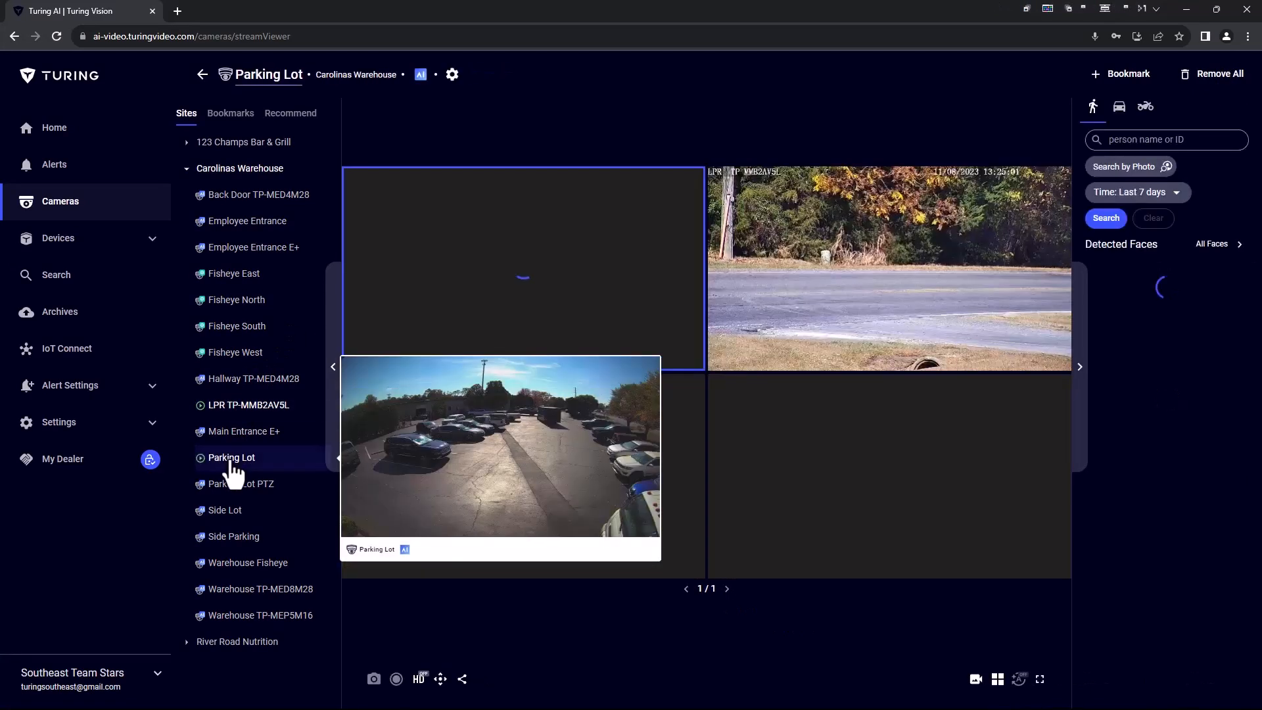
click(225, 509)
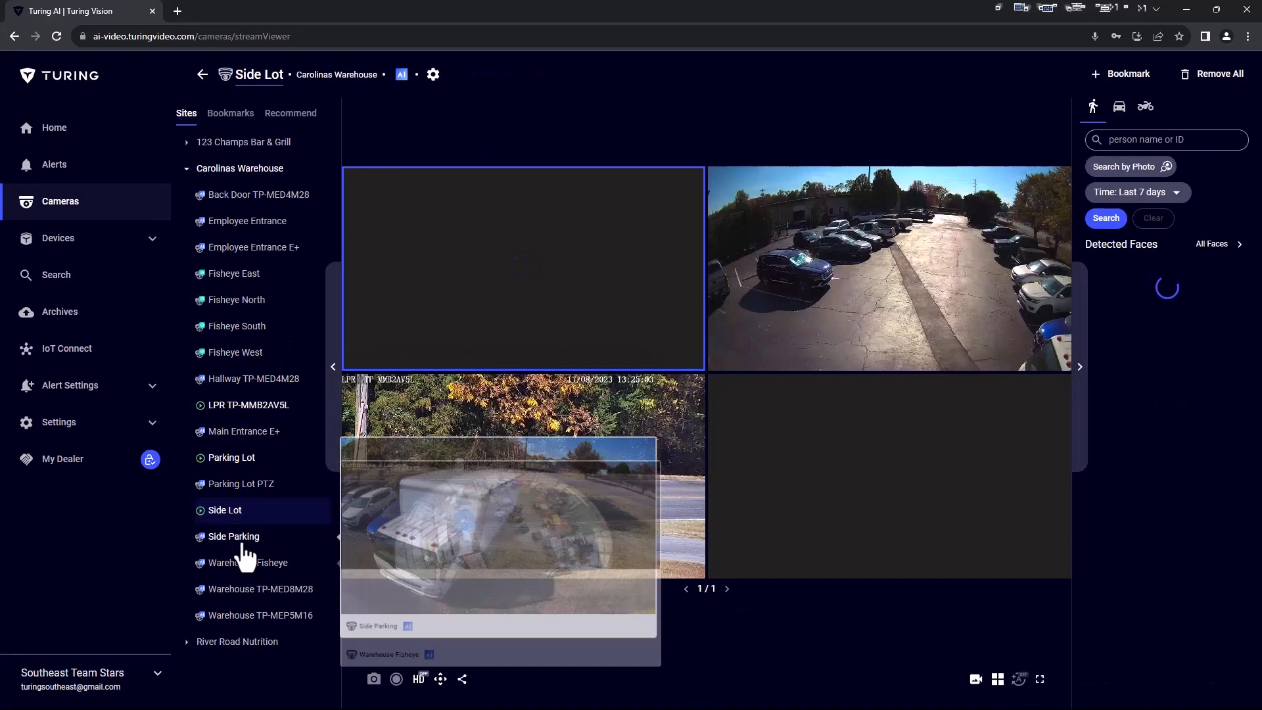
click(247, 562)
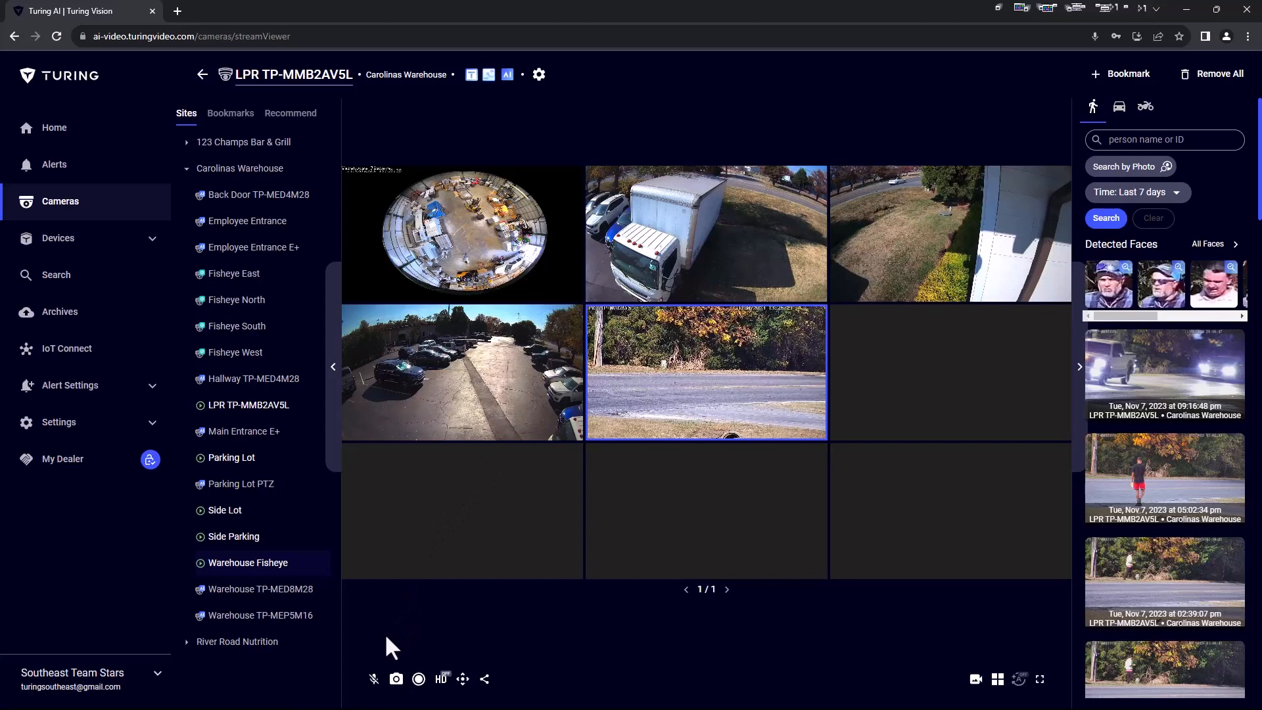
mouse_move(373, 678)
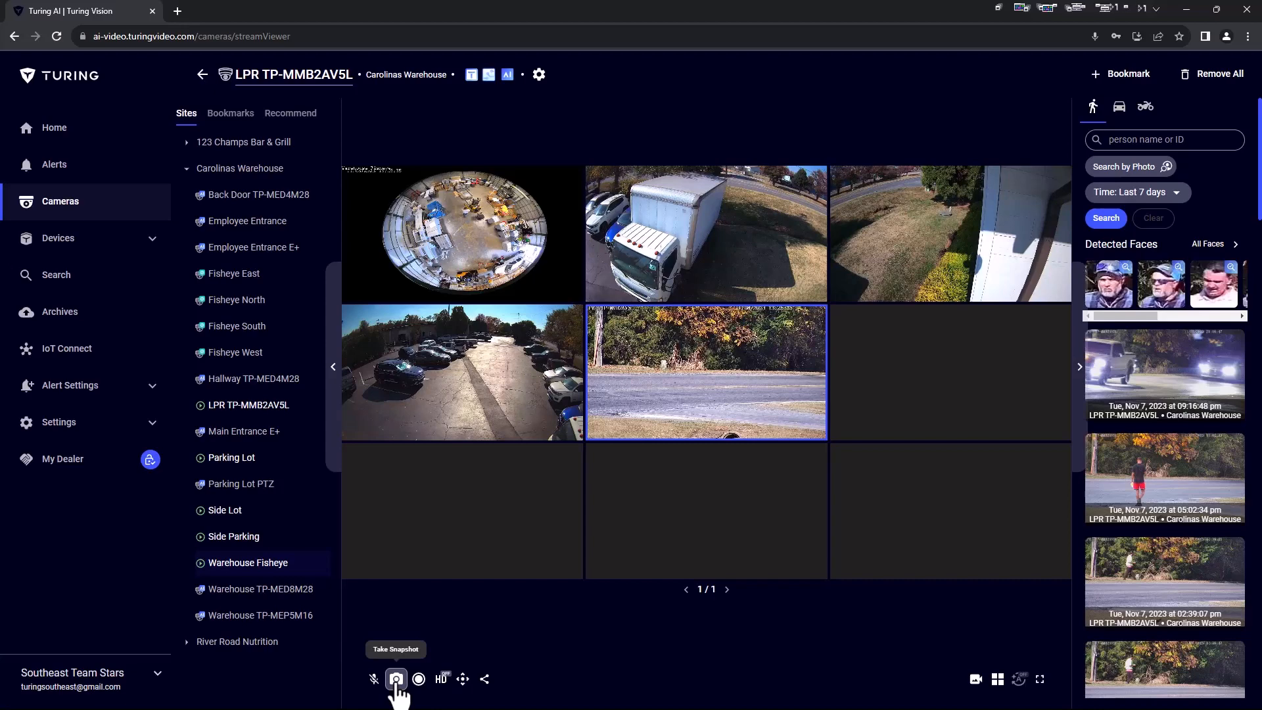
mouse_move(418, 678)
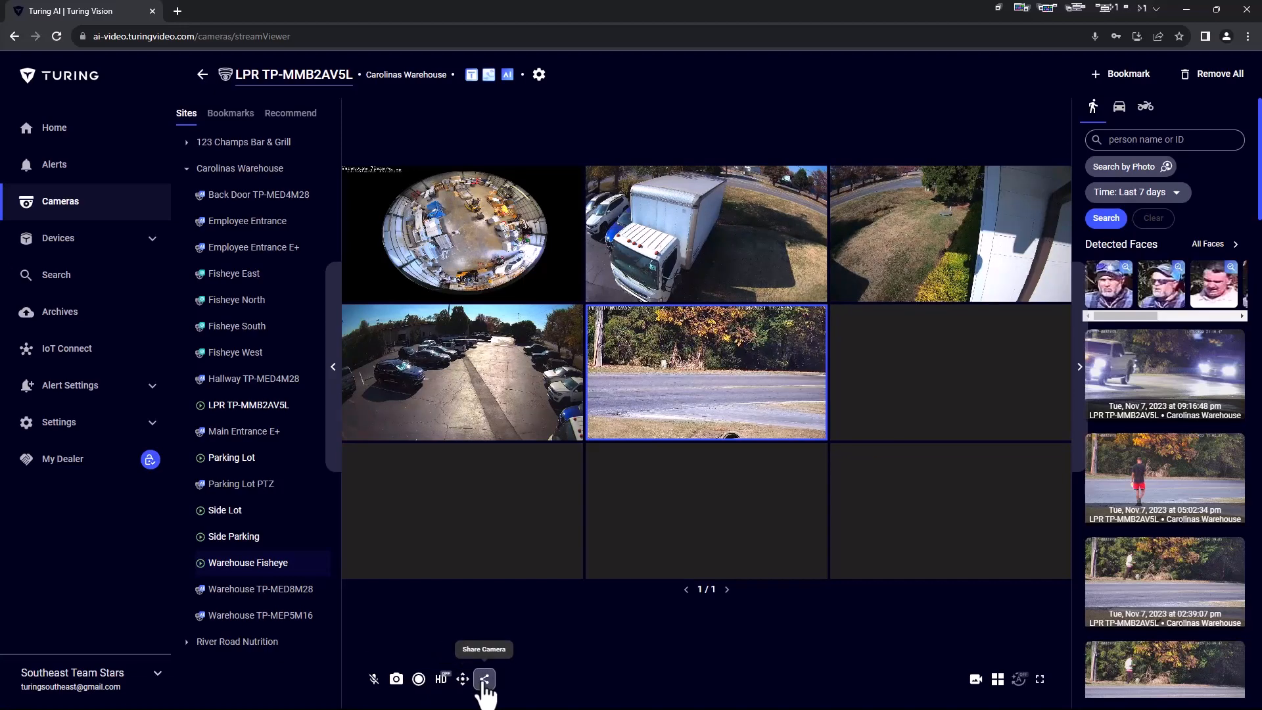
Open the Share Camera form for the LPR TP-MMB2AV5L feed.
click(484, 678)
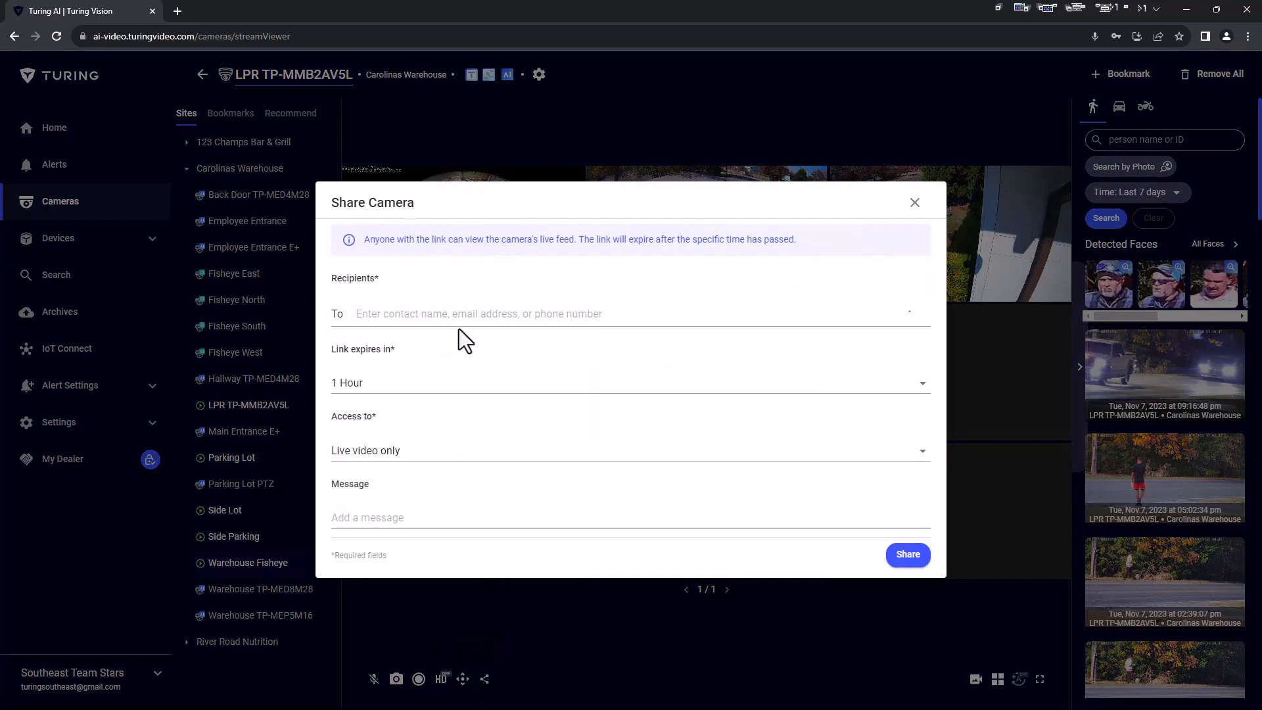
Share with Turing AI, expiring Nov 30, 2023, live video and audio, message 'Note Here'.
text(turing)
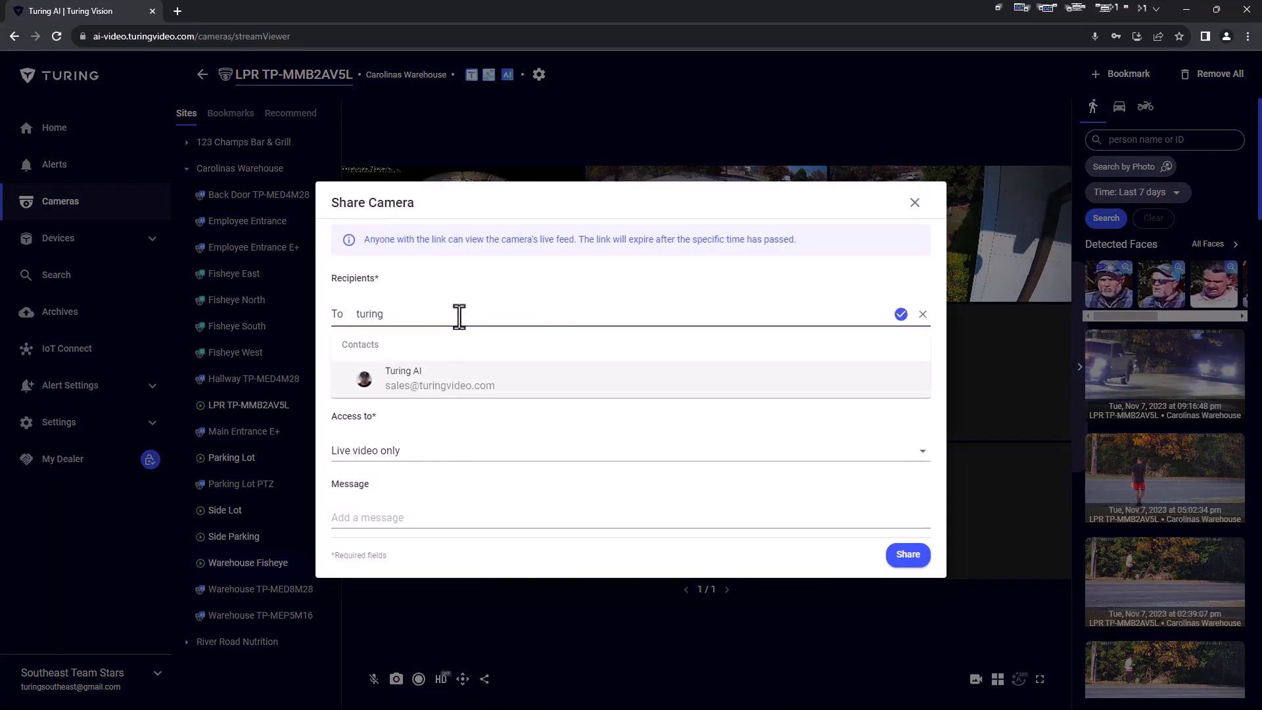
mouse_move(506, 393)
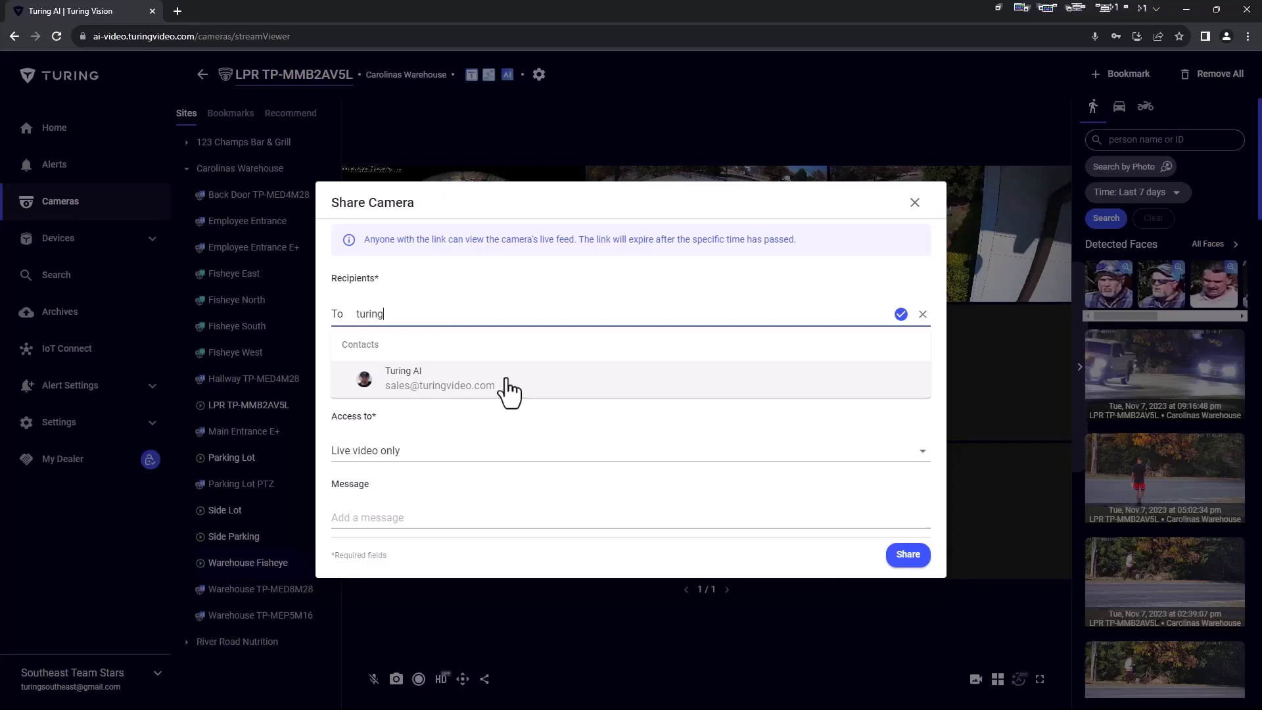
click(440, 379)
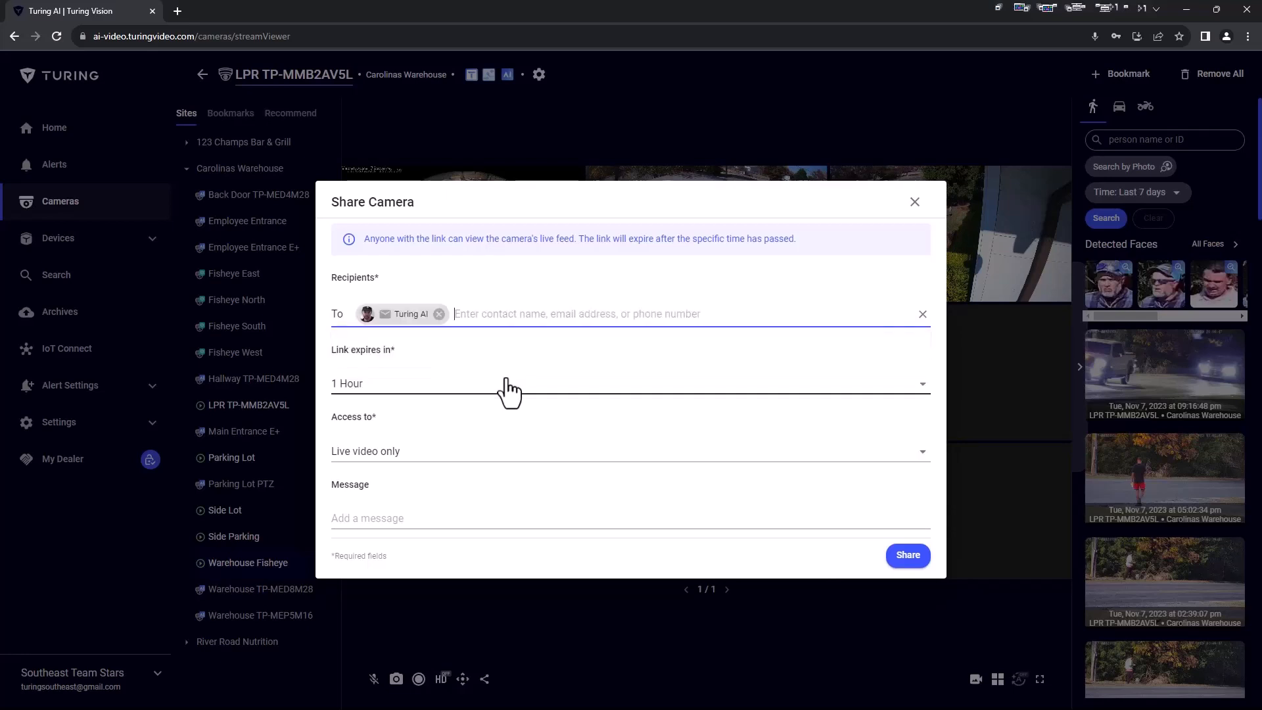
click(631, 383)
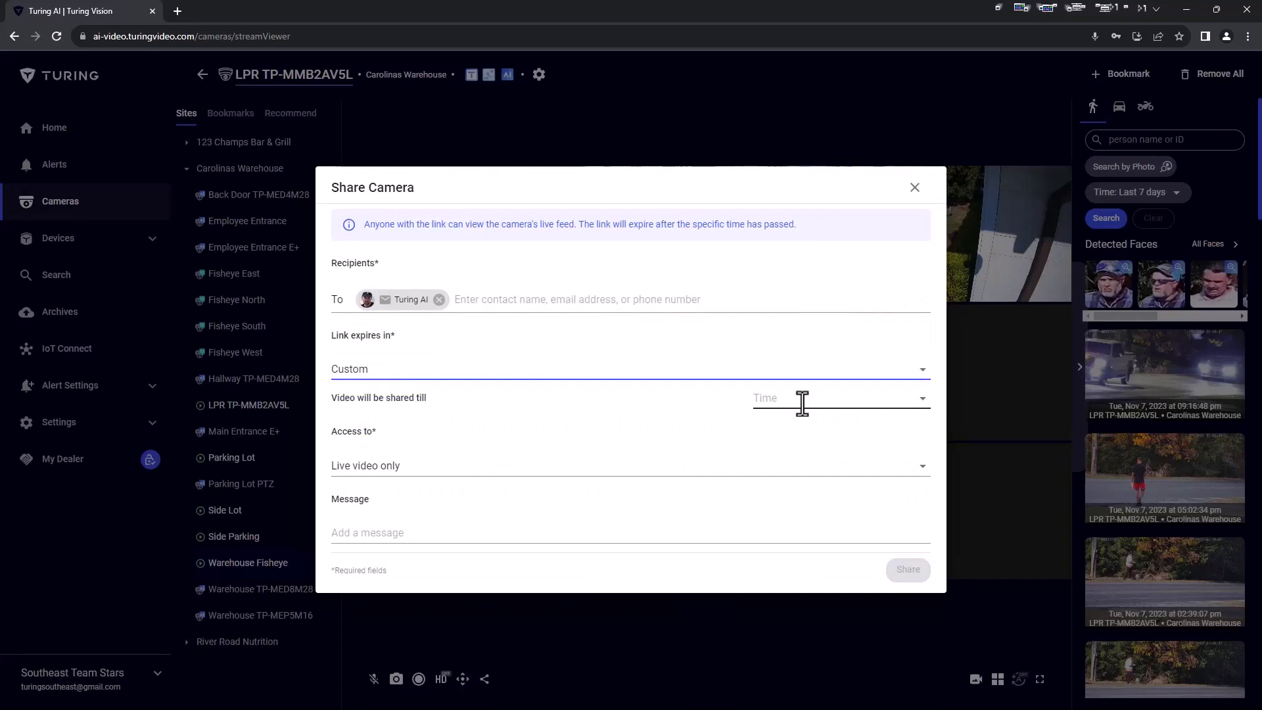
click(837, 397)
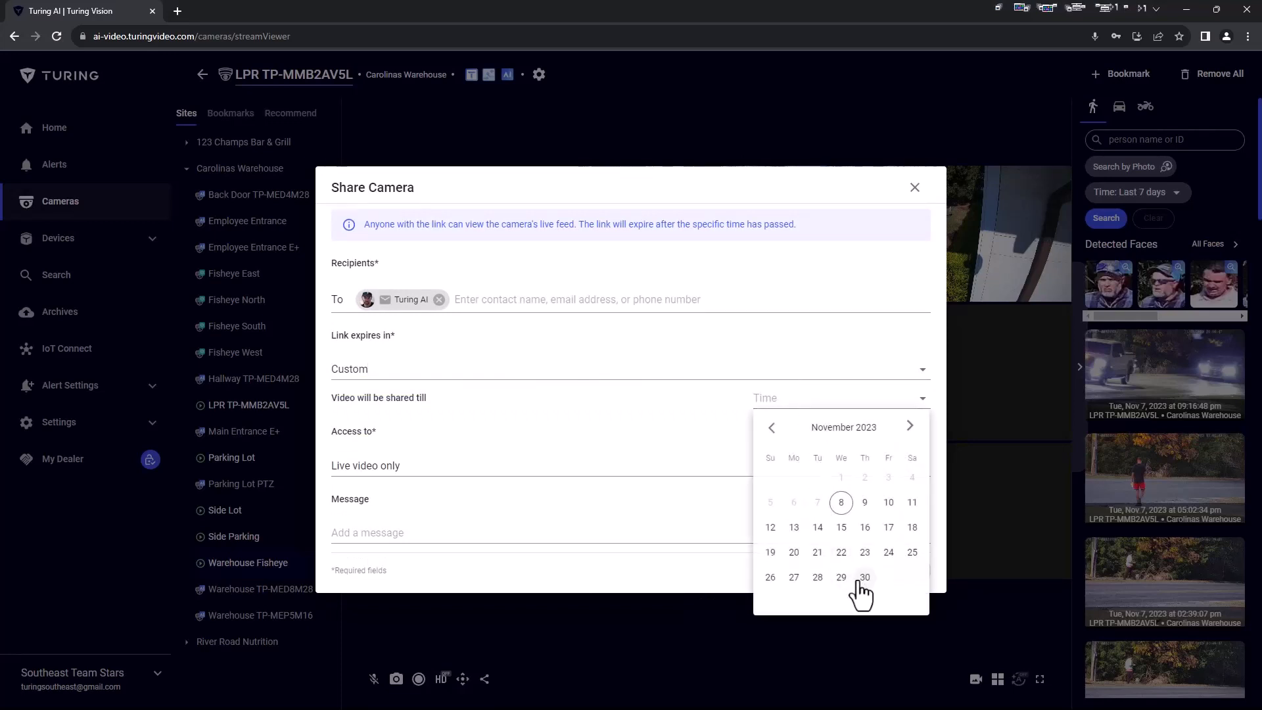
click(865, 577)
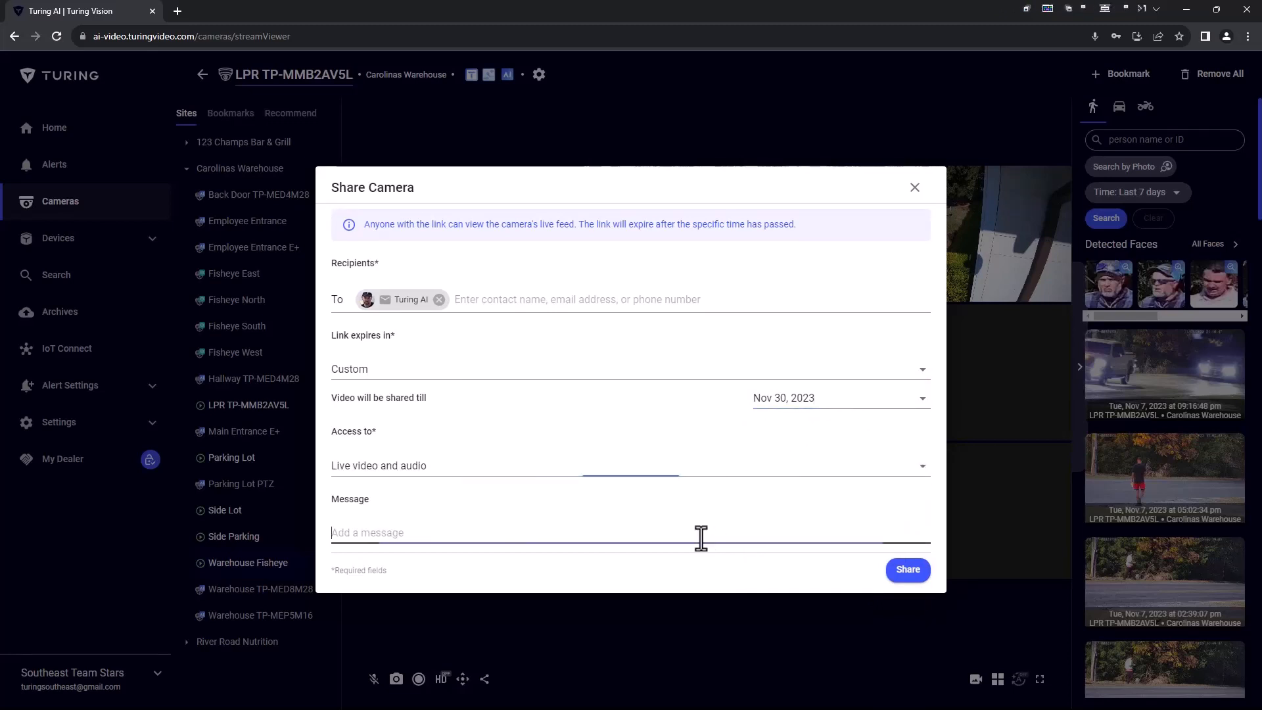
text(Note He)
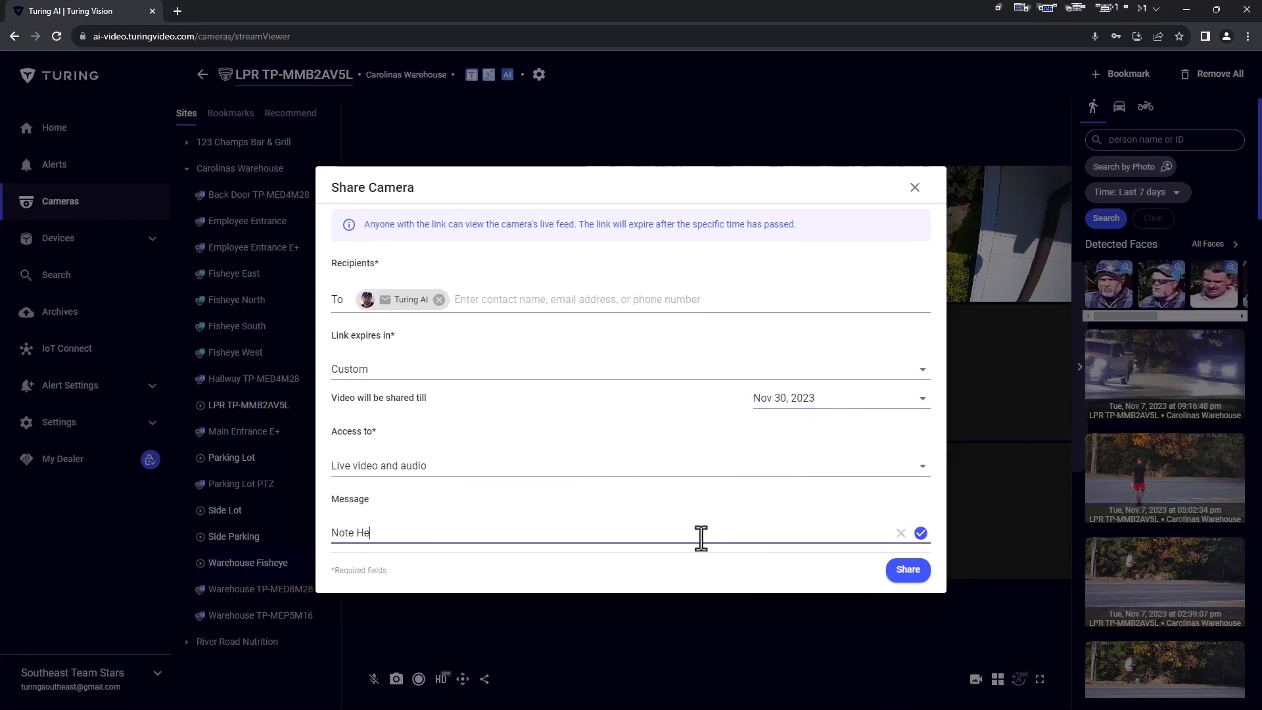
text(re)
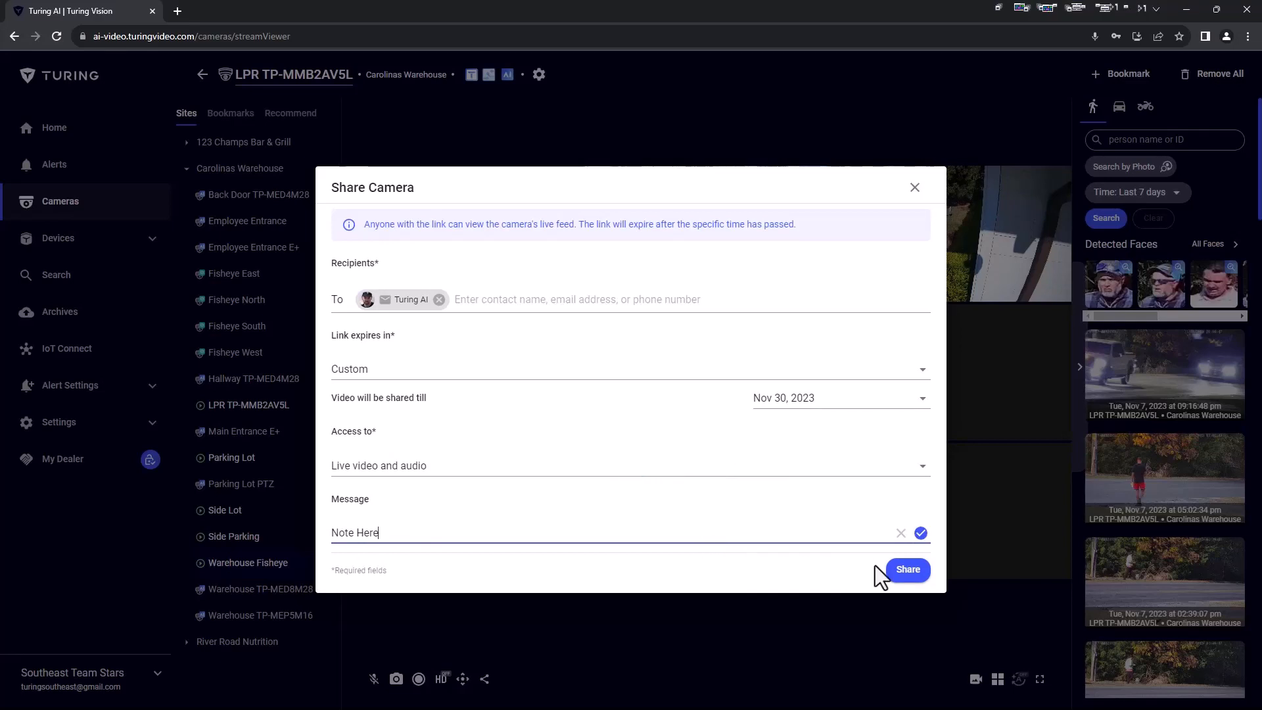
click(906, 569)
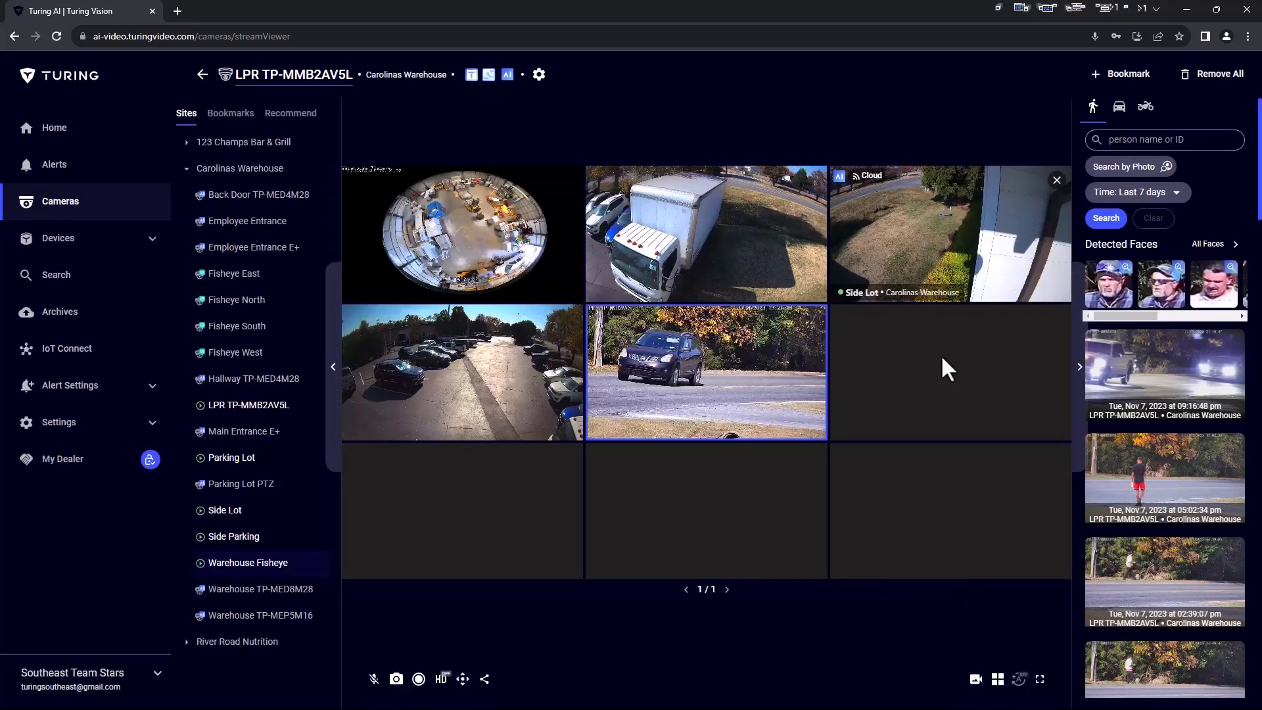
mouse_move(975, 678)
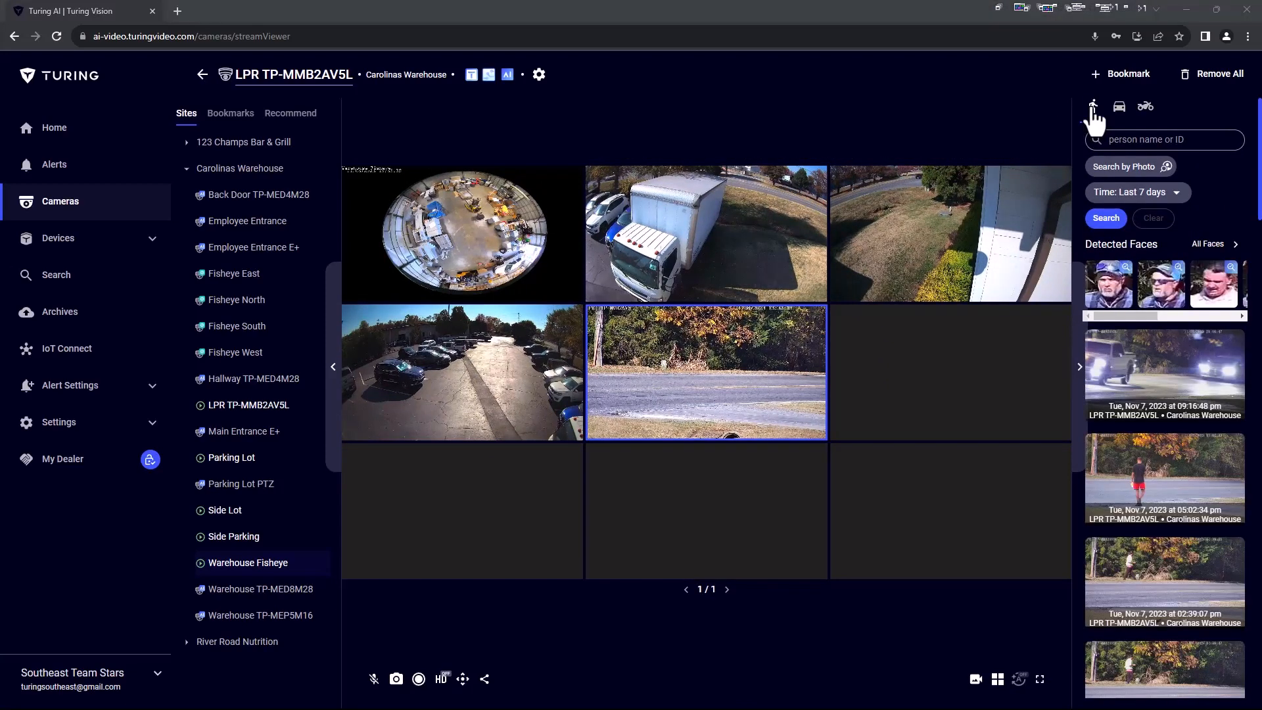
click(1118, 106)
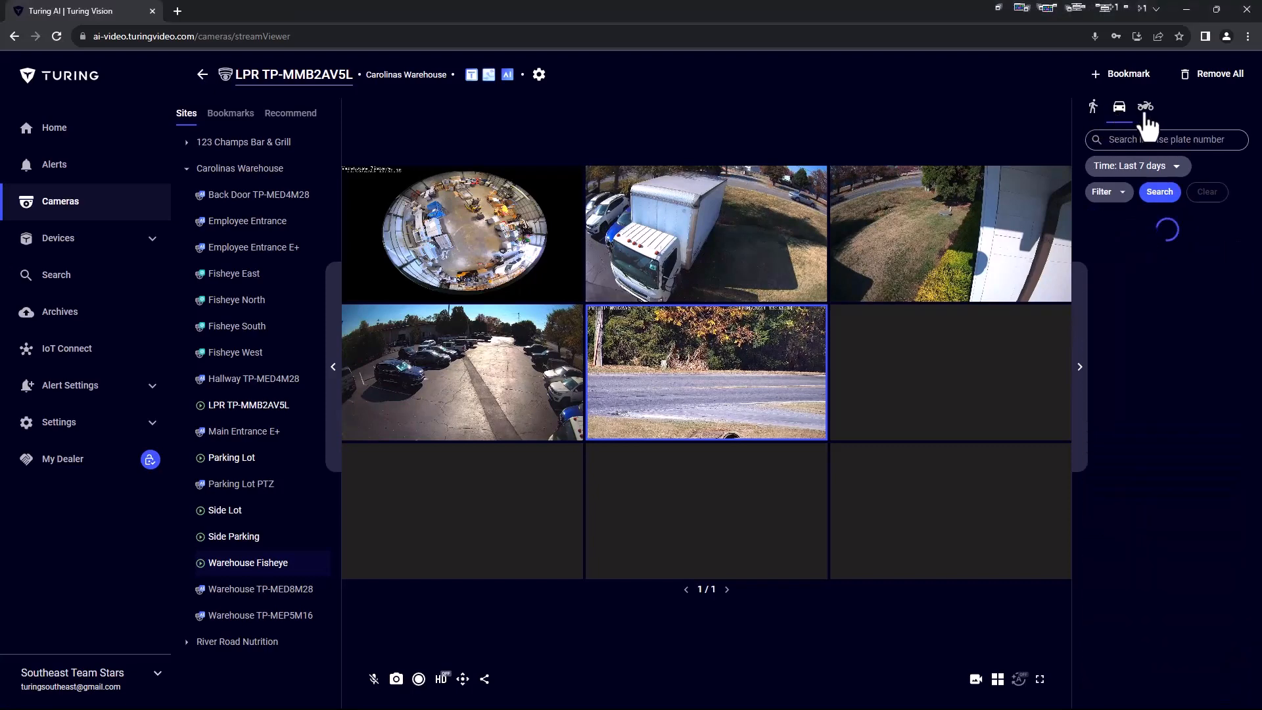
click(1092, 107)
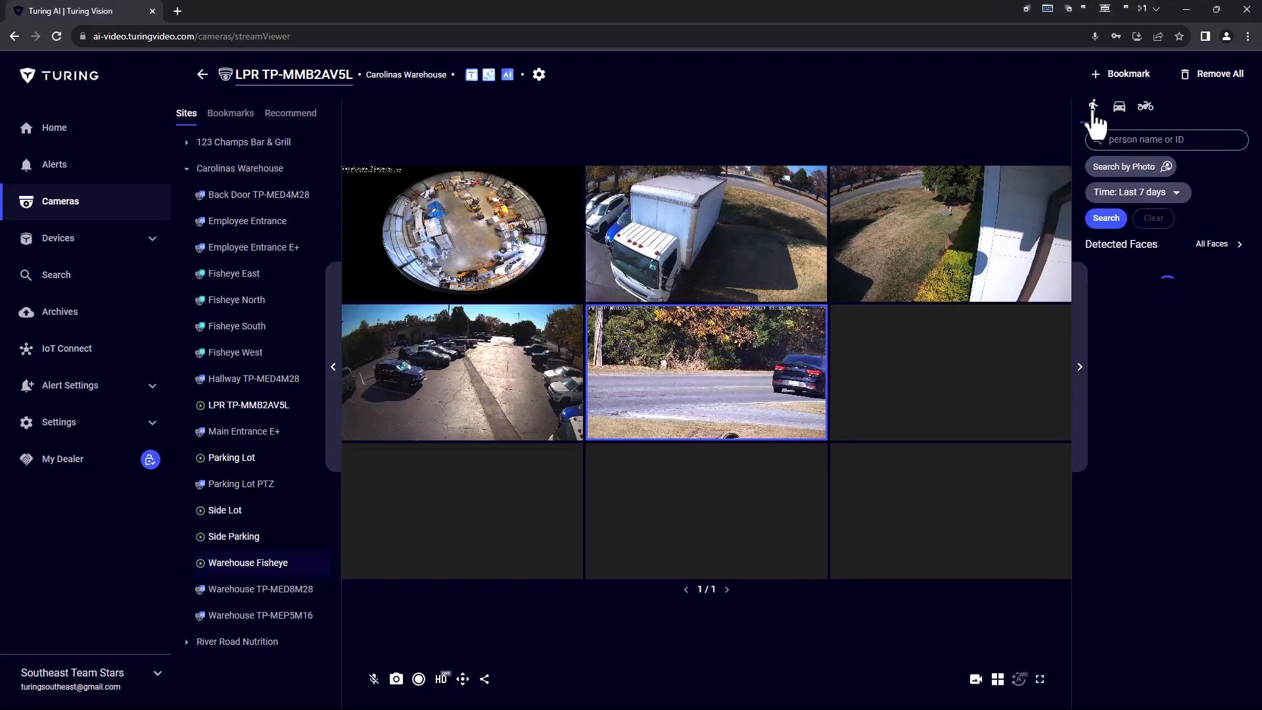
click(1104, 218)
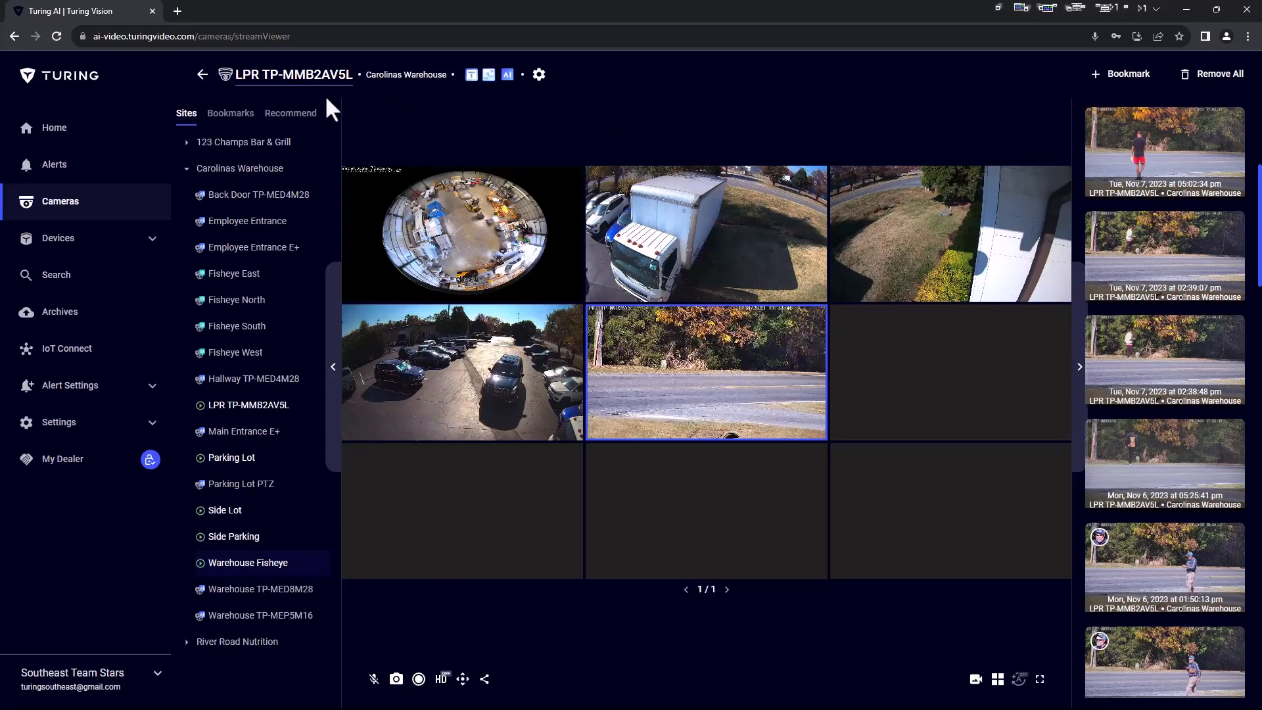
Search the saved bookmarks for 'fisheye'.
click(231, 112)
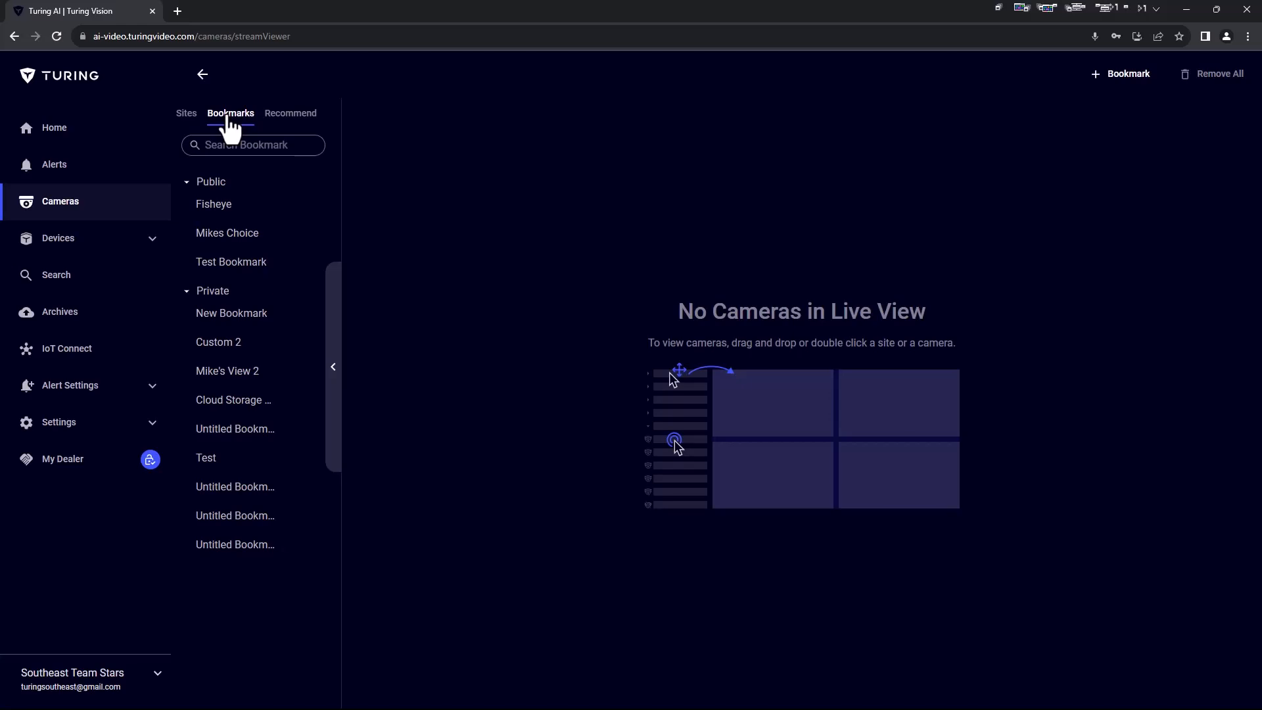
mouse_move(227, 196)
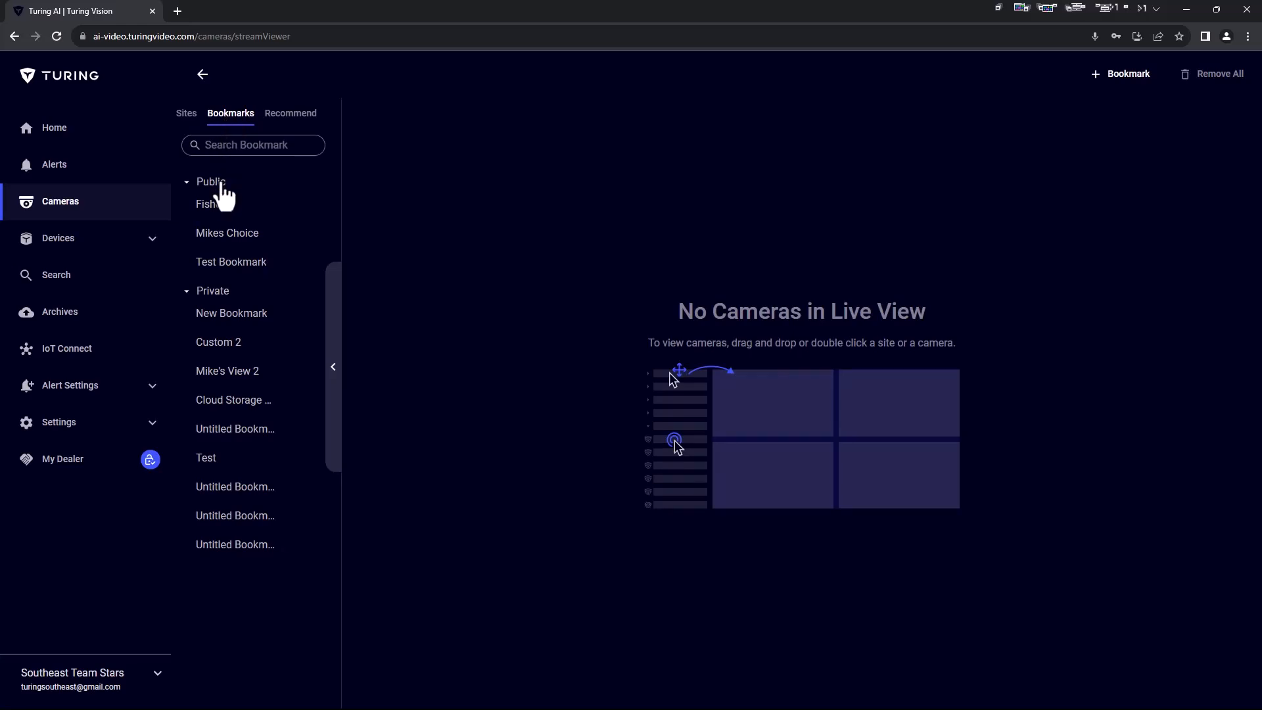
click(252, 145)
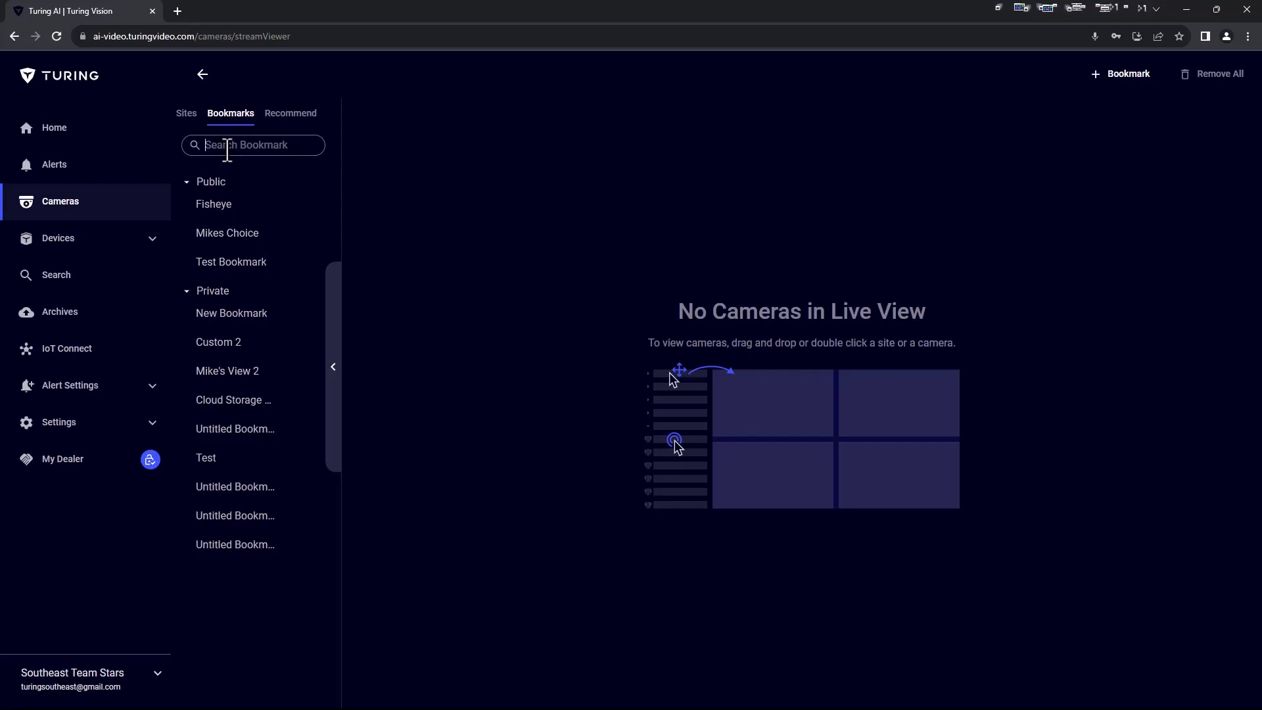
text(fisheye)
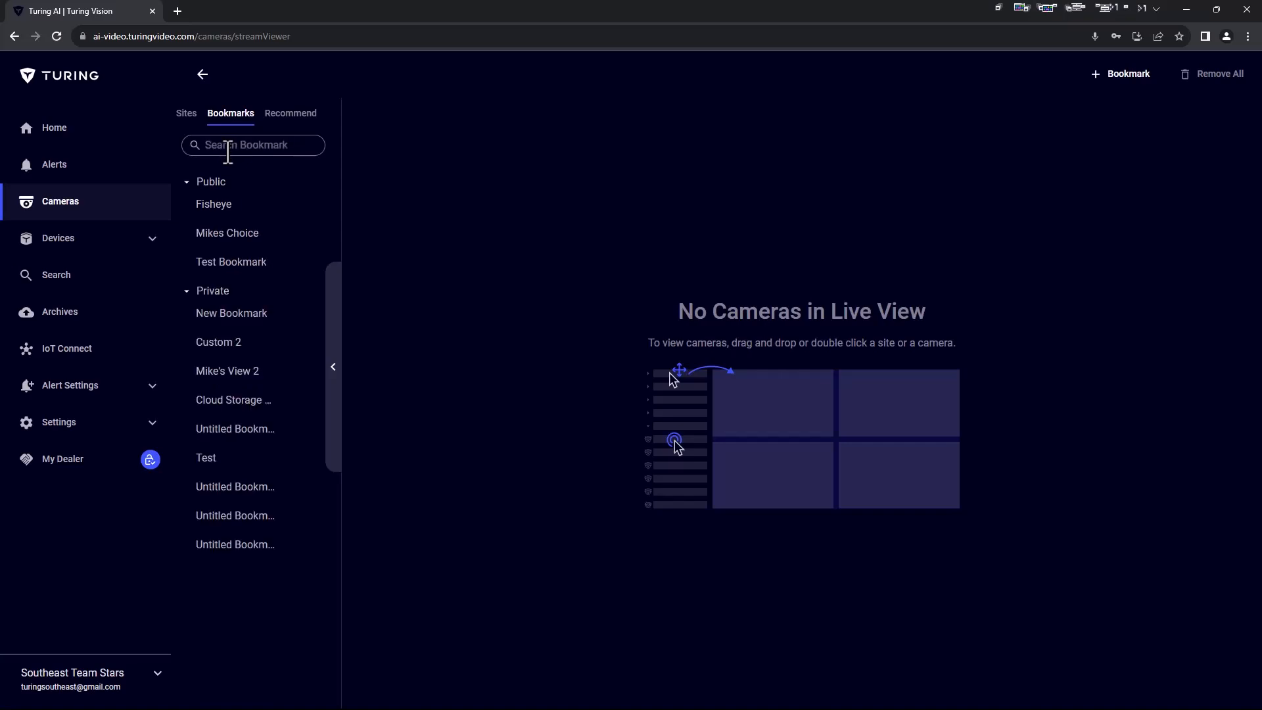
Collapse and re-expand Public, preview the Fisheye bookmark, then clear the live view.
click(186, 182)
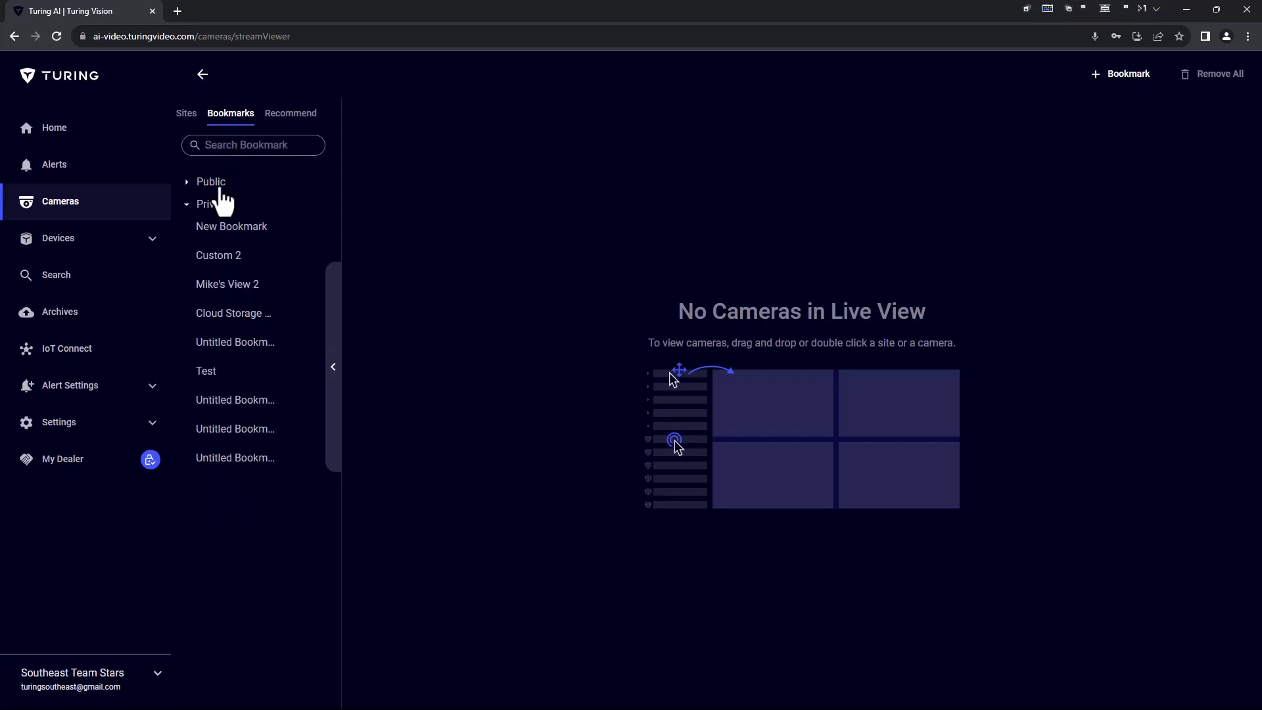
click(211, 182)
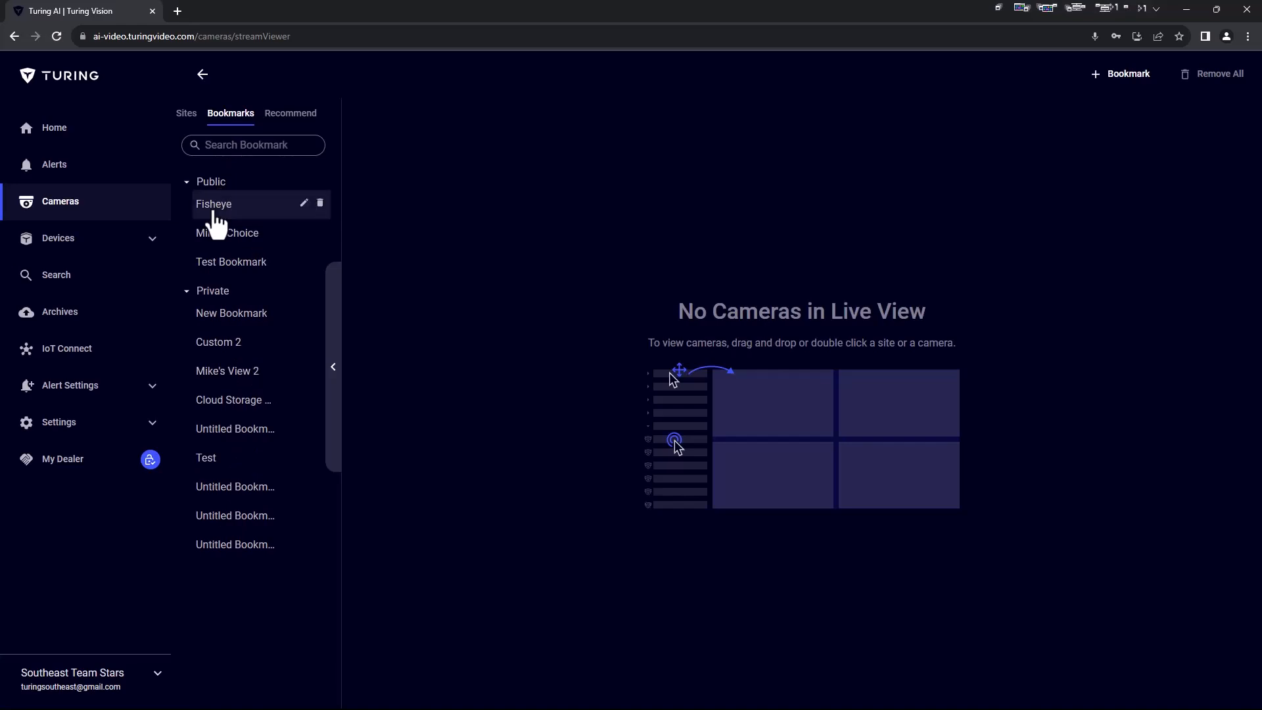
double_click(214, 204)
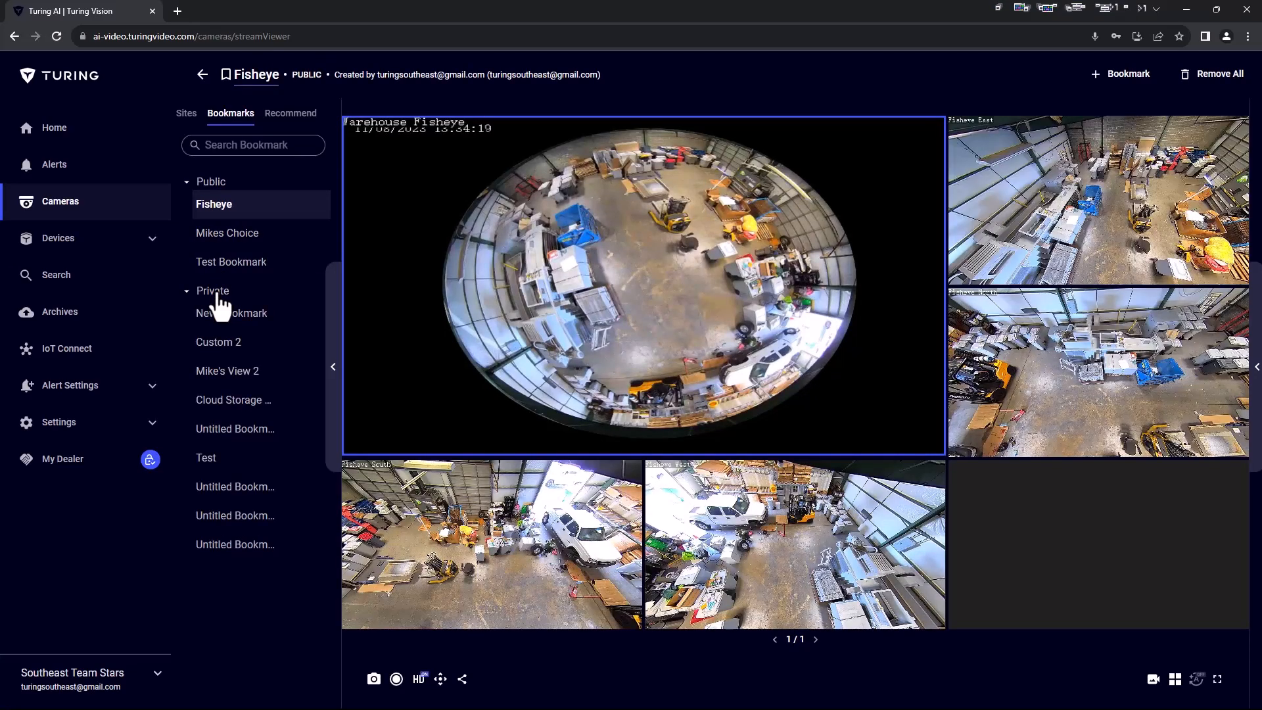
click(1219, 73)
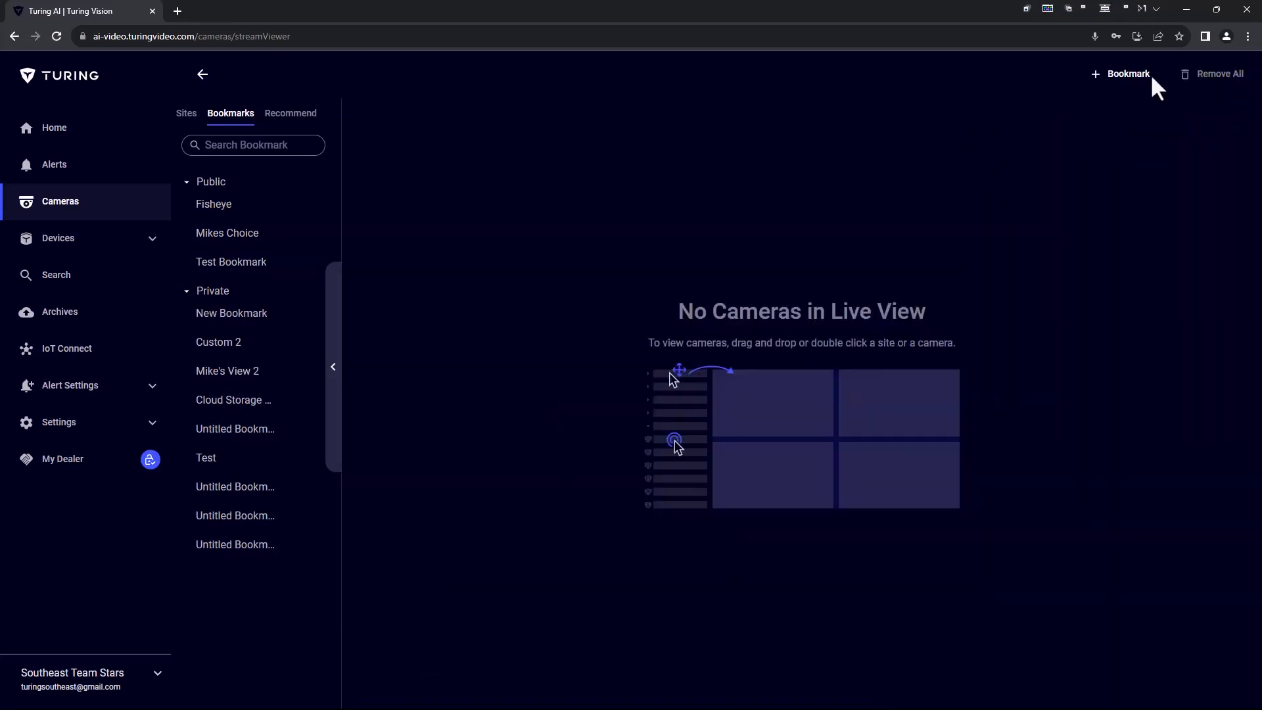
Create 'New Bookmark' with Back Door, Fisheye East, River Road Nutrition and Carolinas Warehouse cameras.
click(1126, 73)
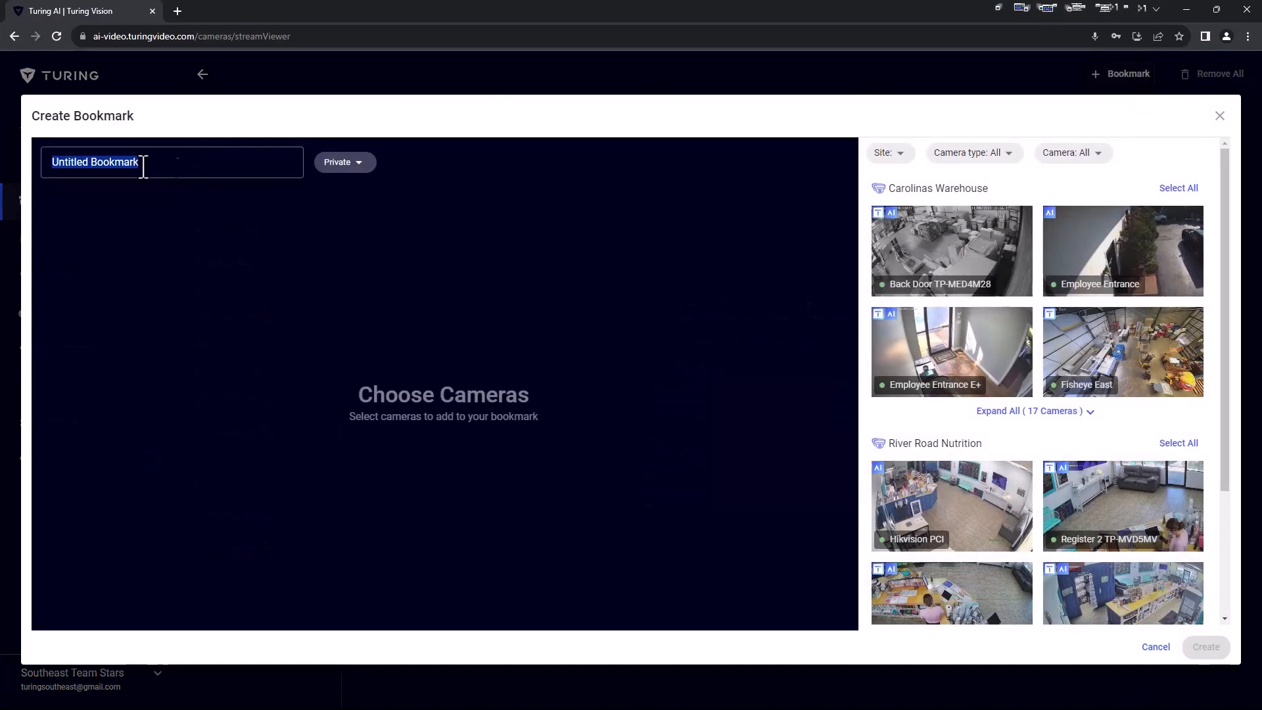
text(New Bookmark)
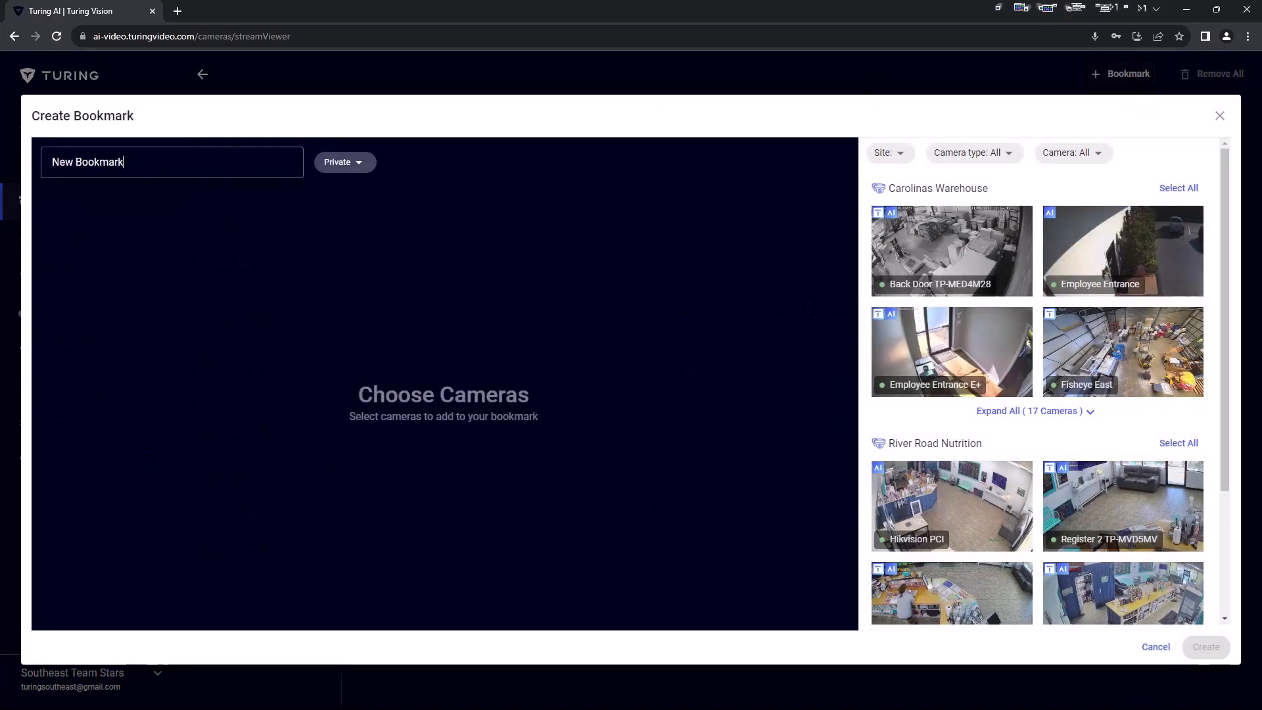
mouse_move(291, 207)
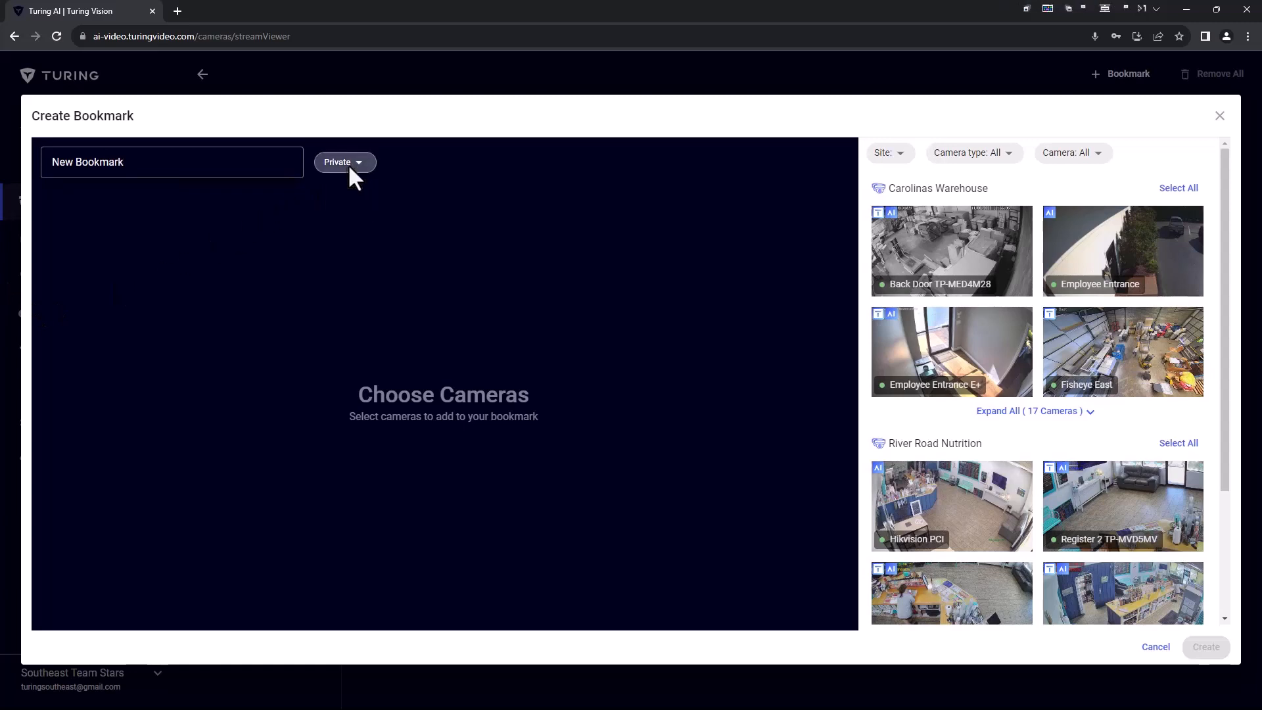
click(951, 275)
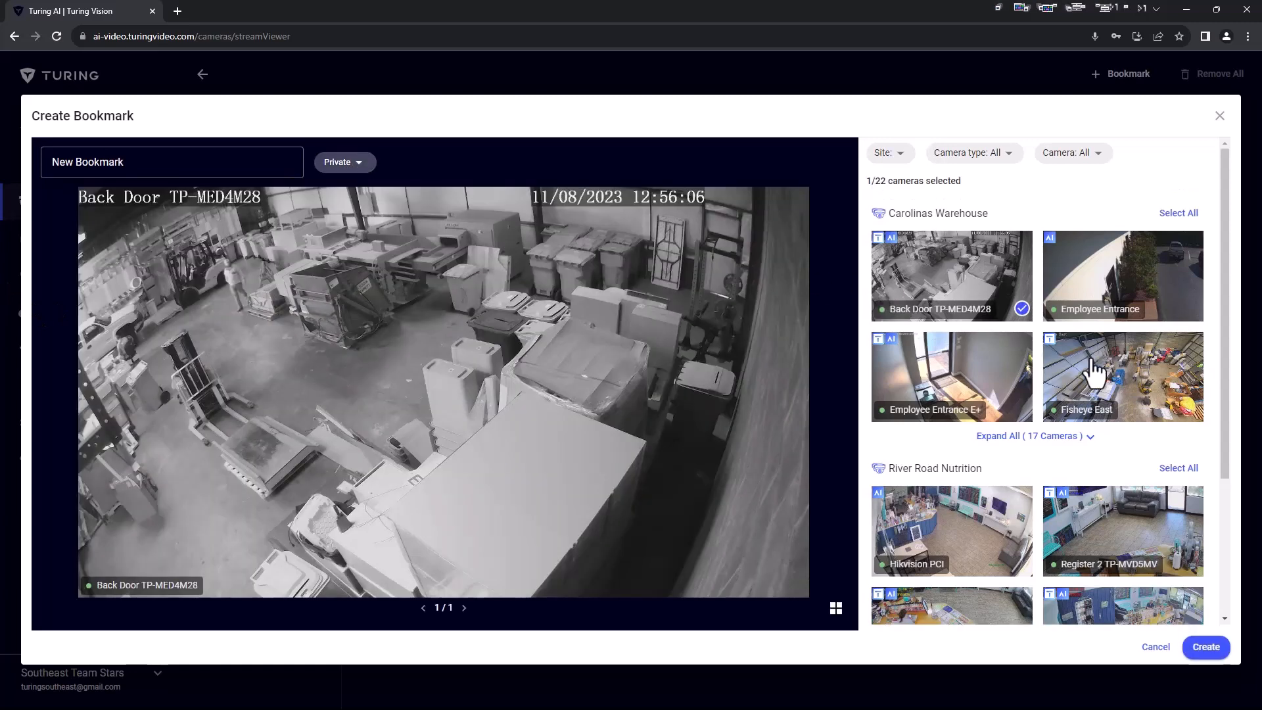
click(951, 531)
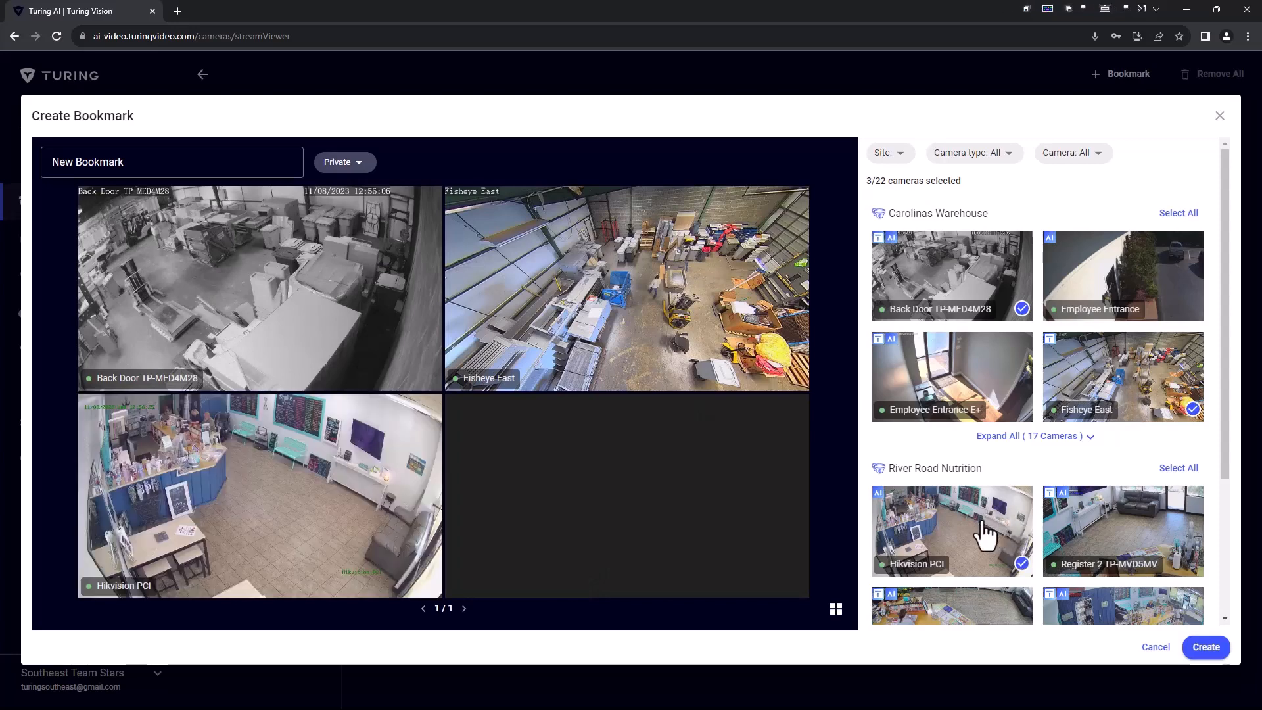
mouse_move(1176, 474)
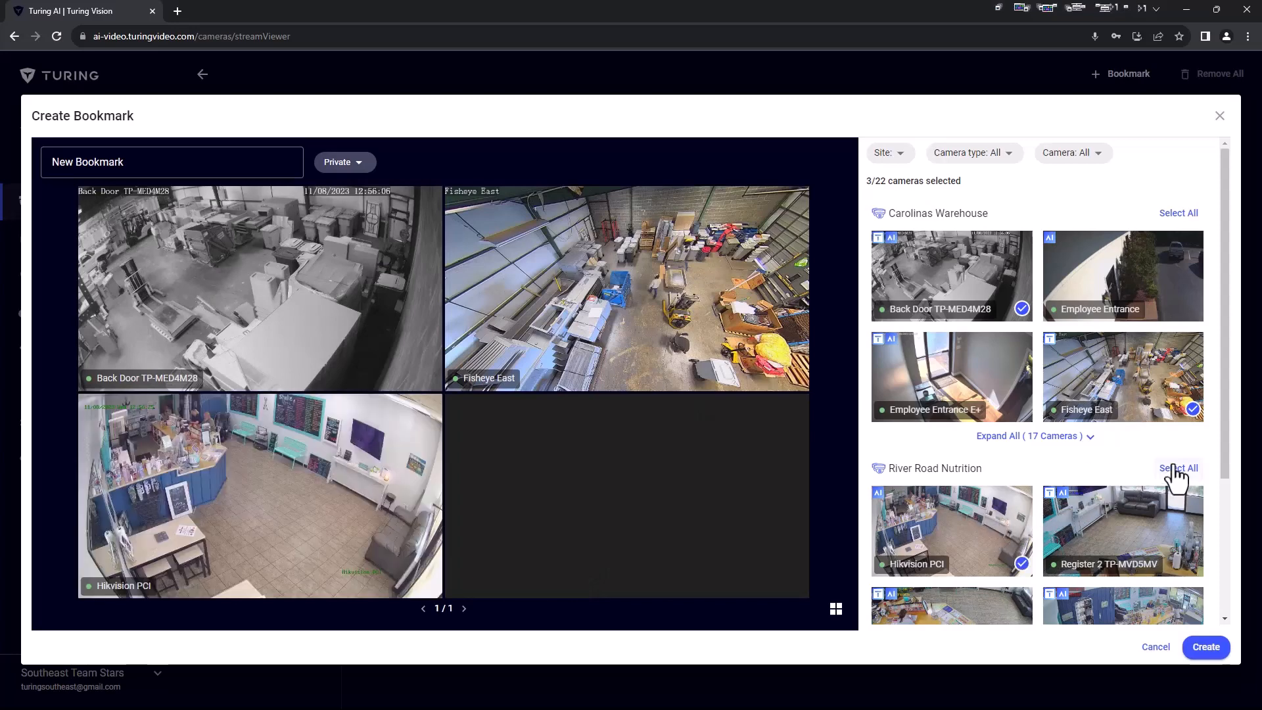
click(1177, 467)
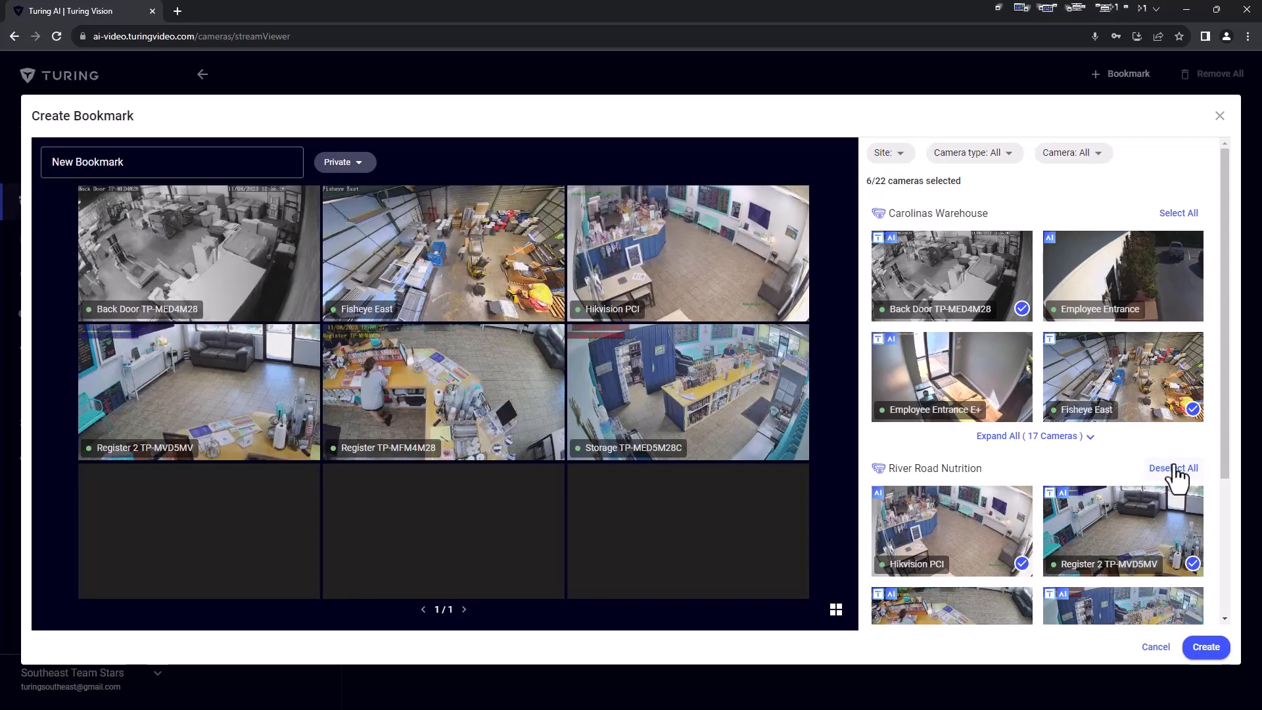
mouse_move(1036, 435)
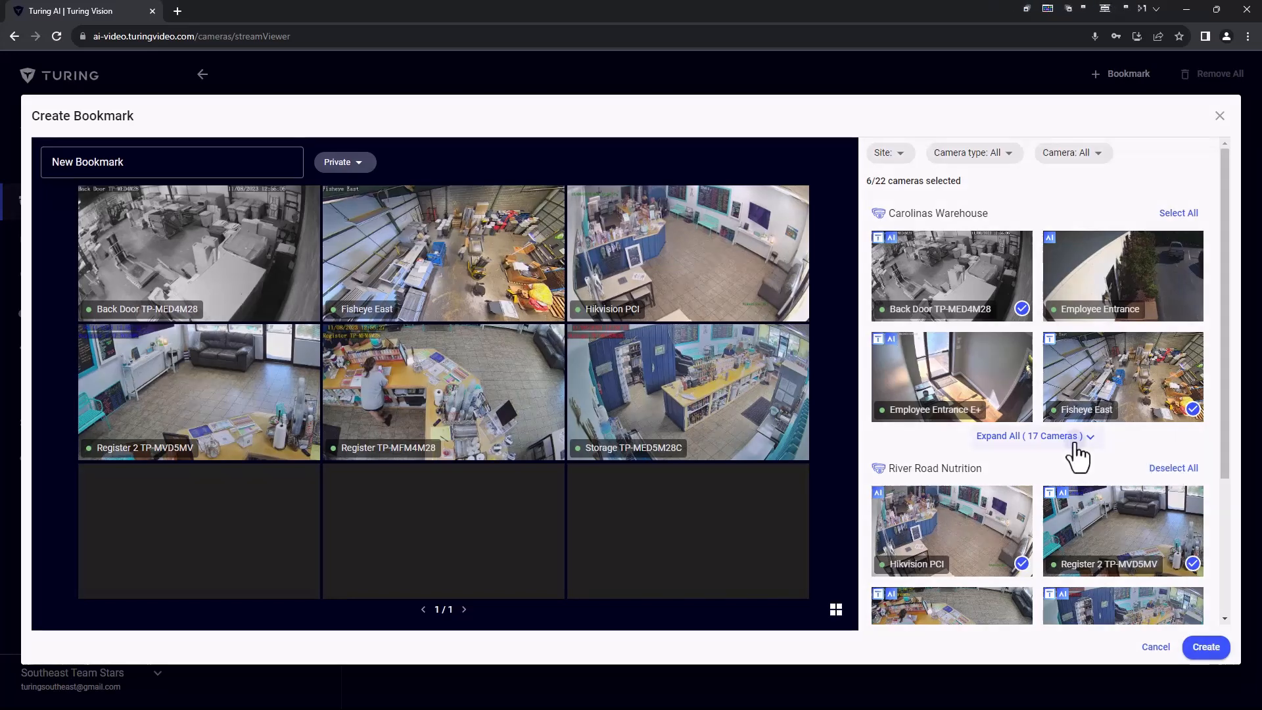
click(1031, 435)
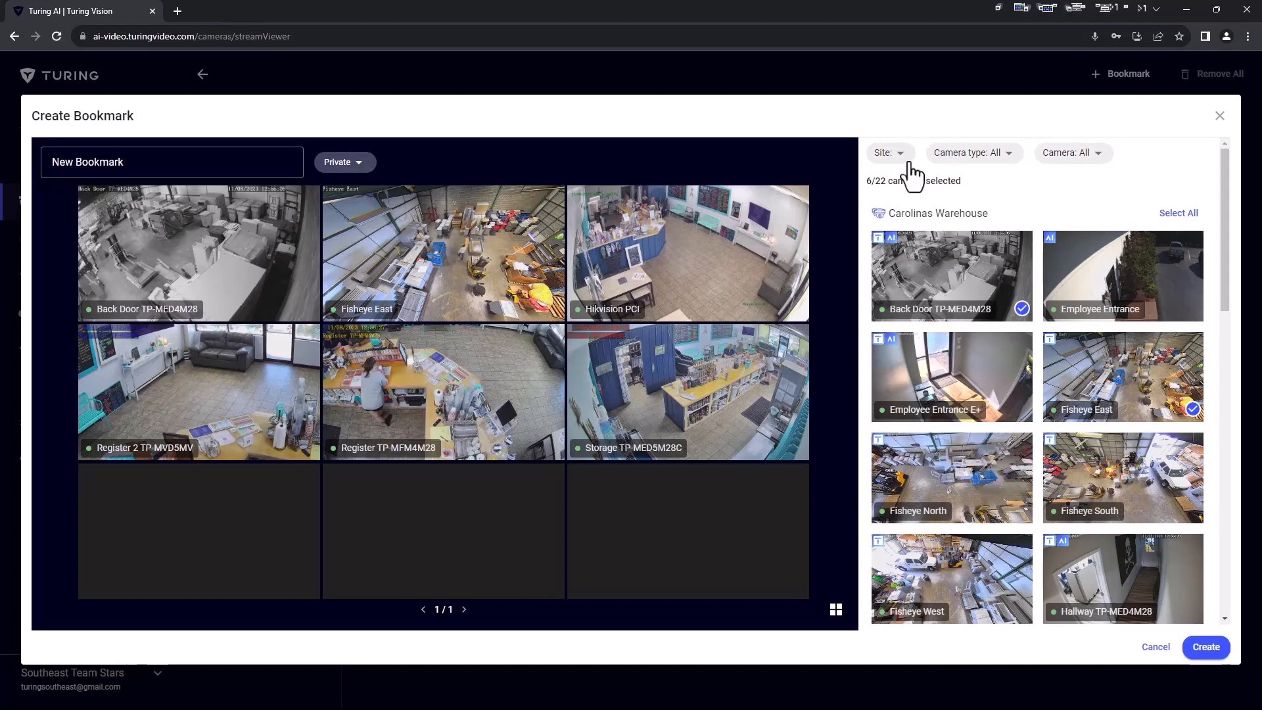
click(888, 153)
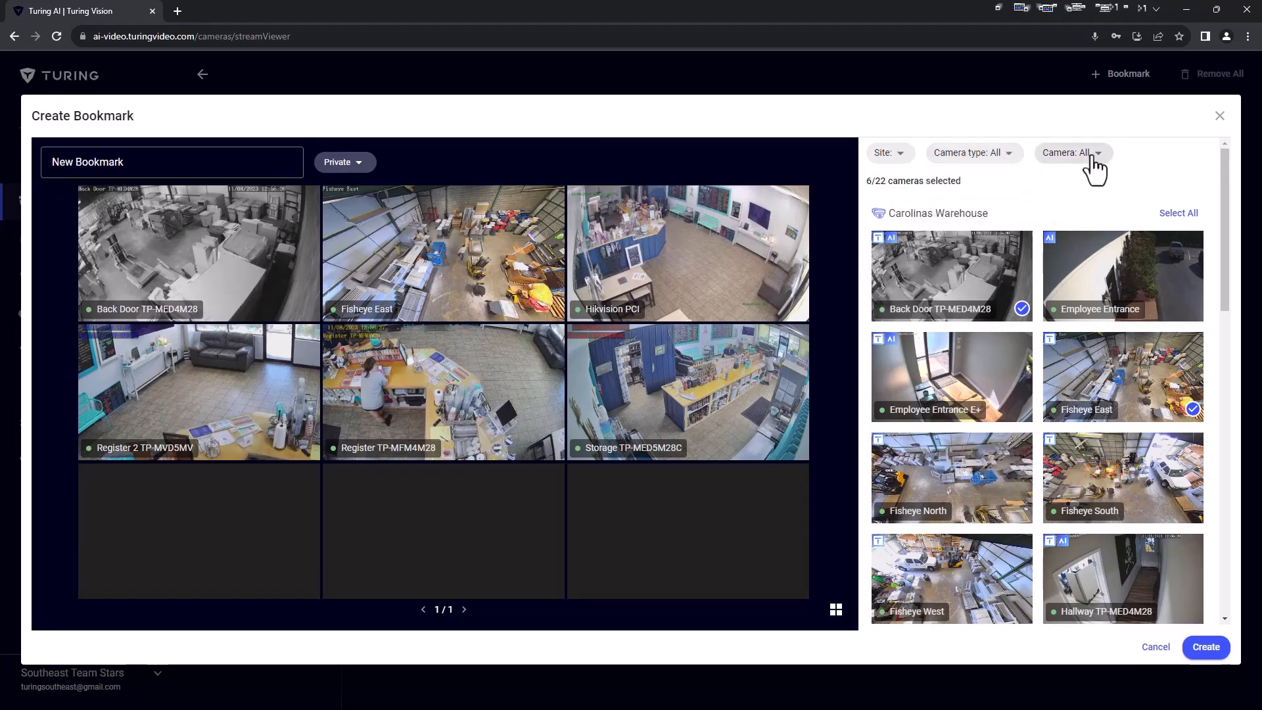
mouse_move(1142, 158)
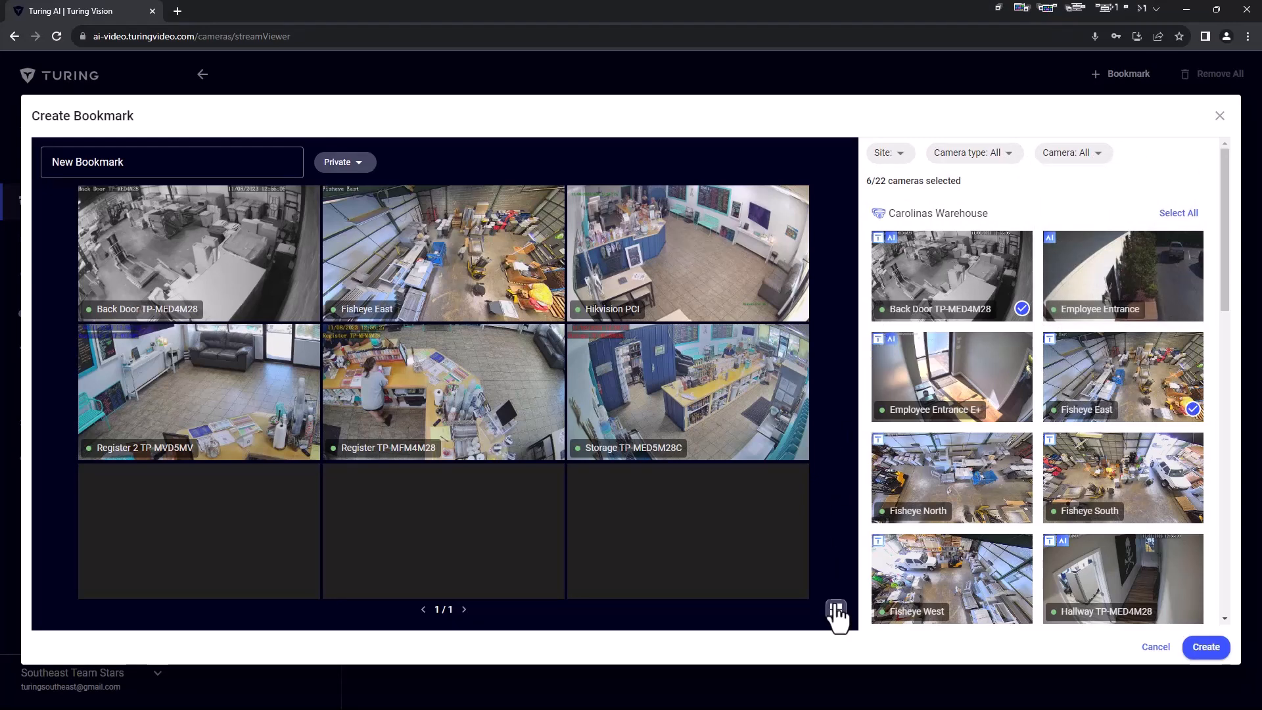
Apply the Highlighted 6 layout, save the bookmark, and show recommended cameras.
click(836, 609)
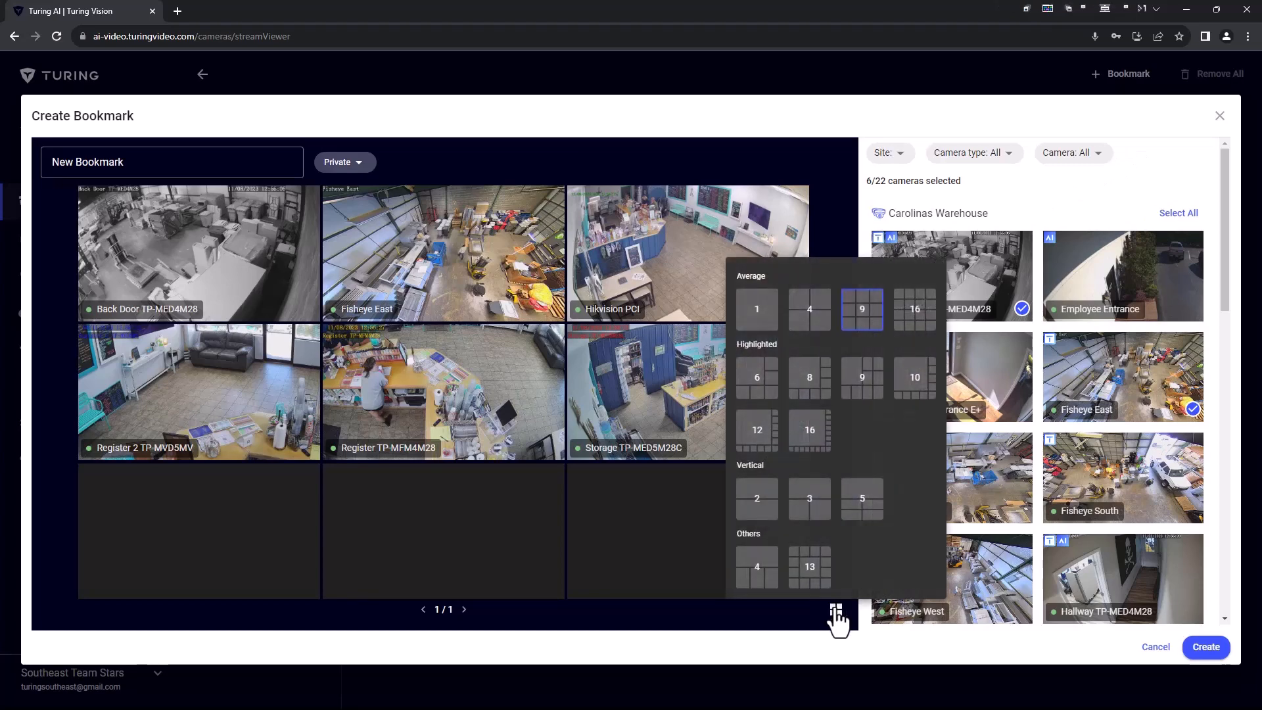
click(755, 377)
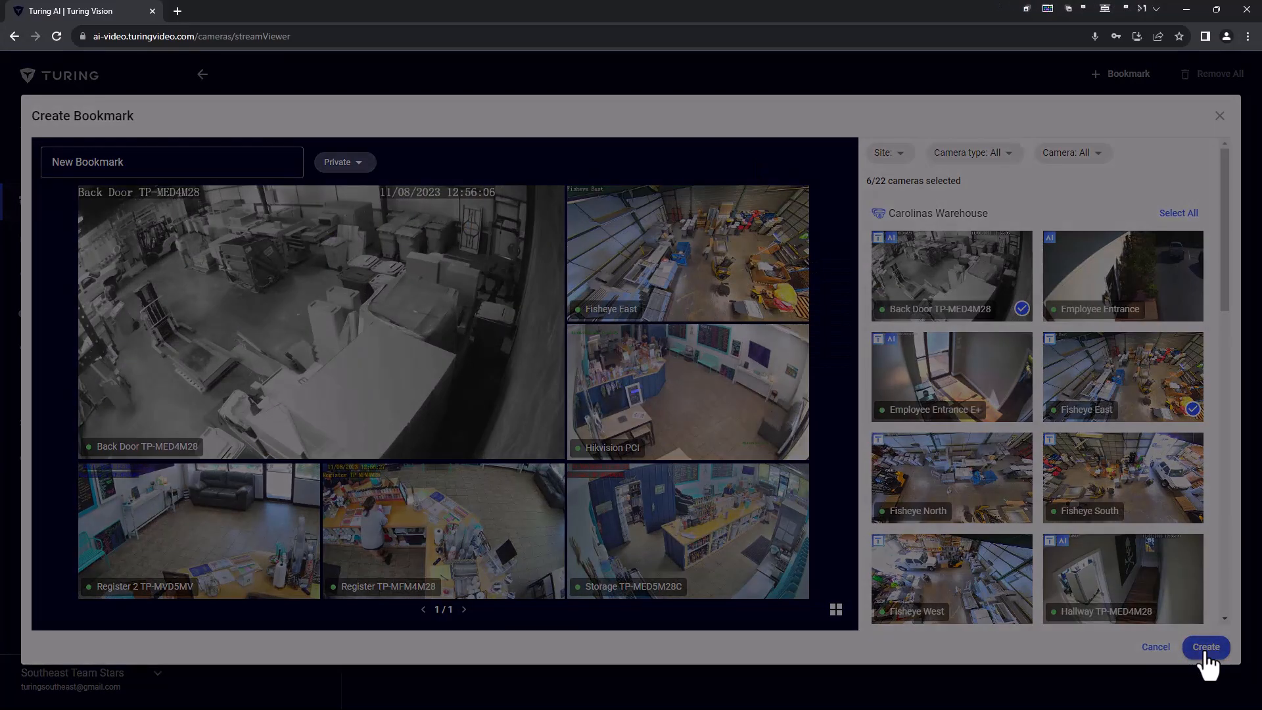
click(1205, 646)
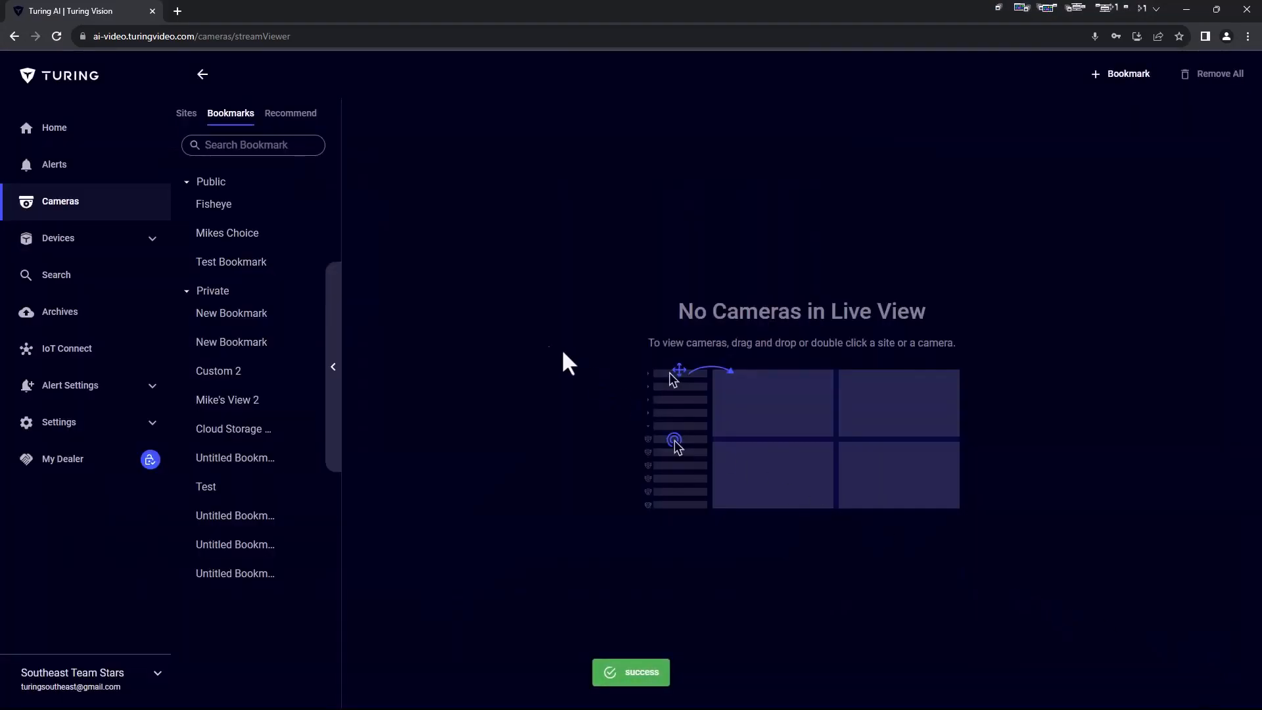
click(290, 112)
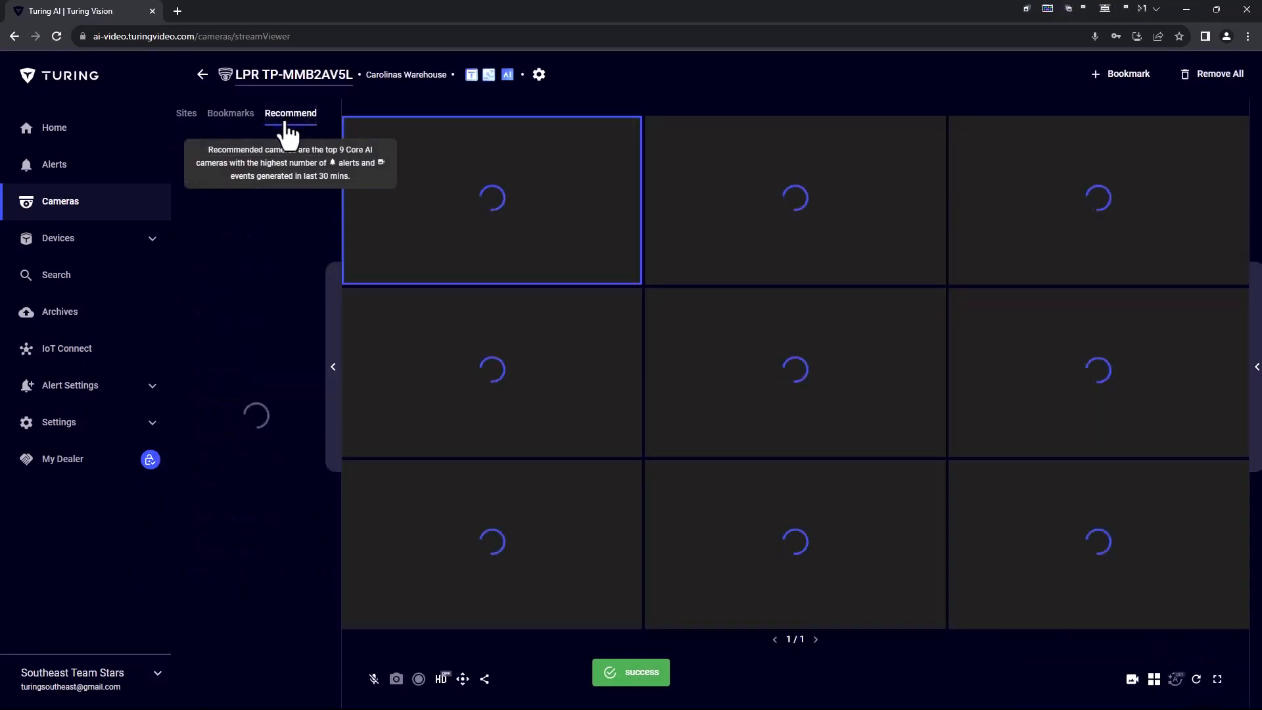